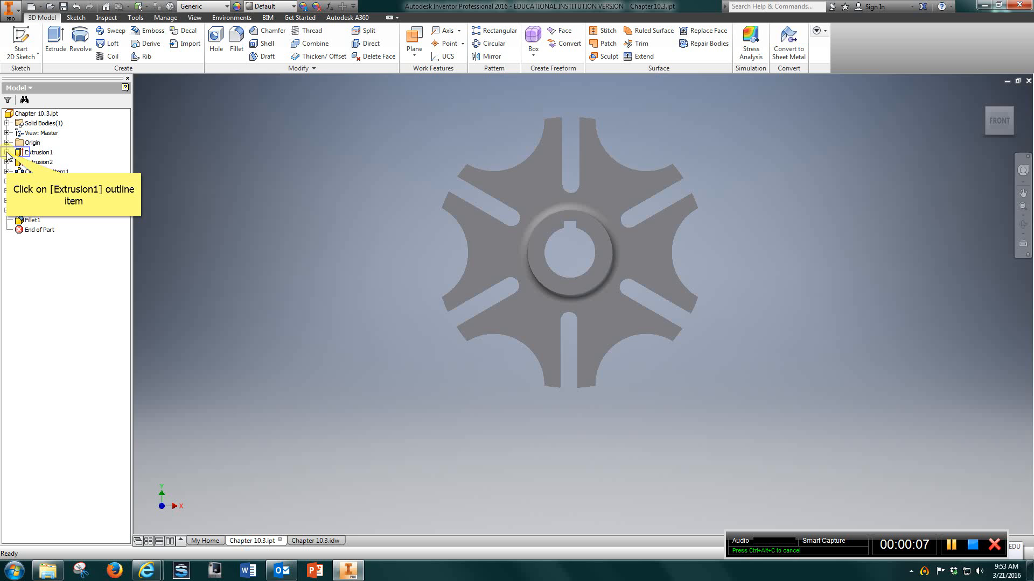
Review Extrusion1's Sketch1 and its extrusion settings, keeping the depth unchanged.
left_click(8, 152)
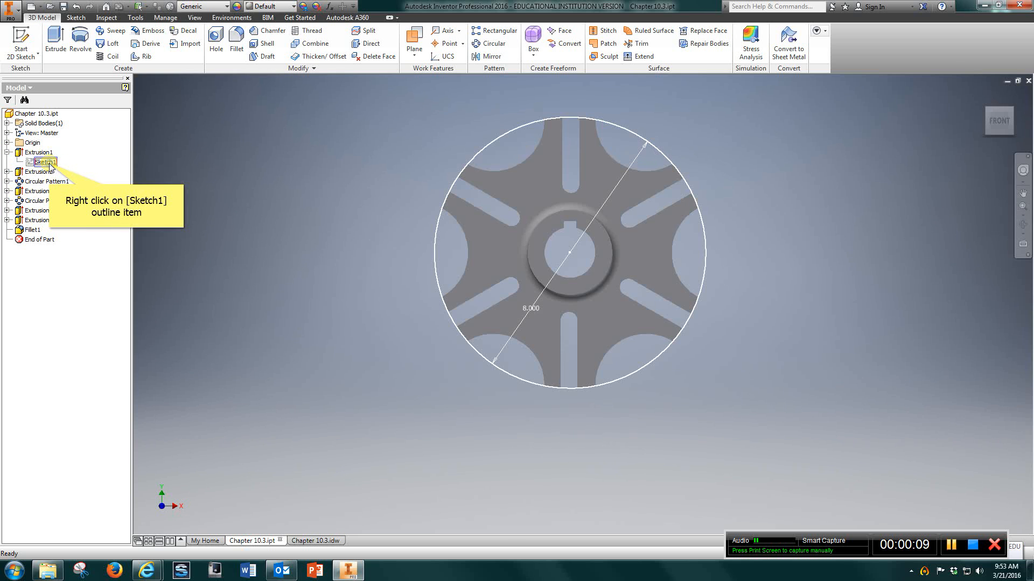
right_click(43, 161)
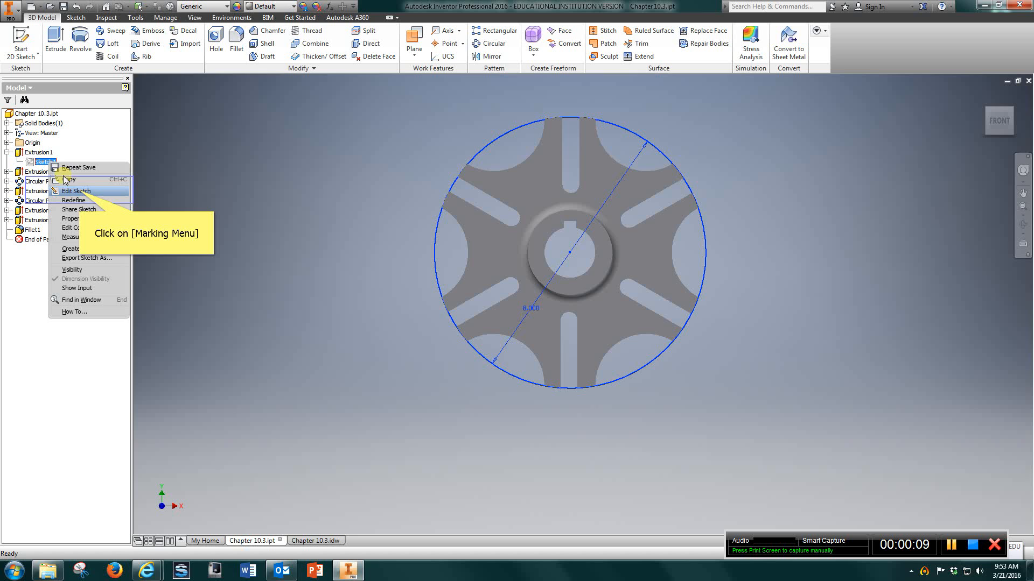
left_click(75, 191)
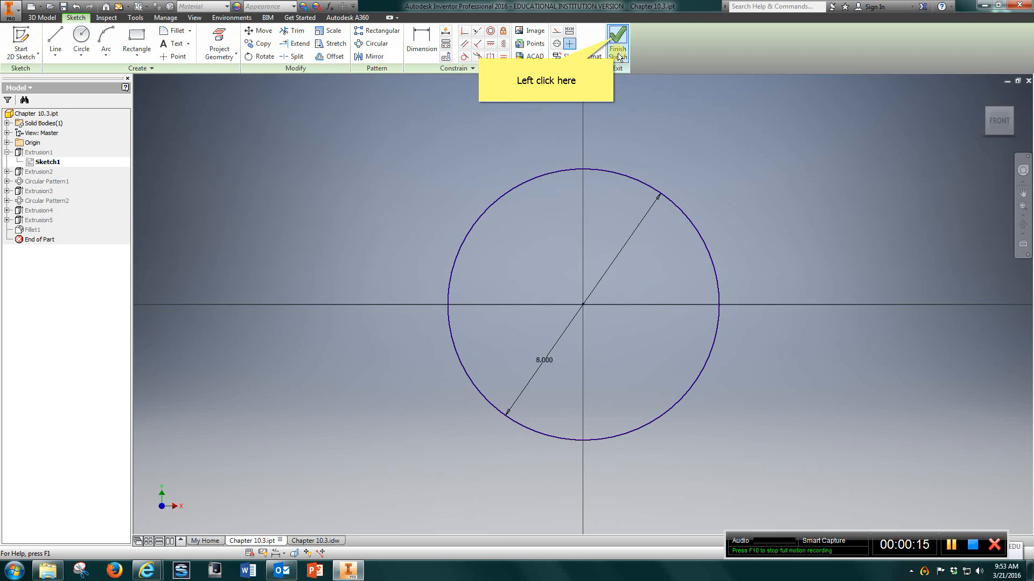
left_click(617, 43)
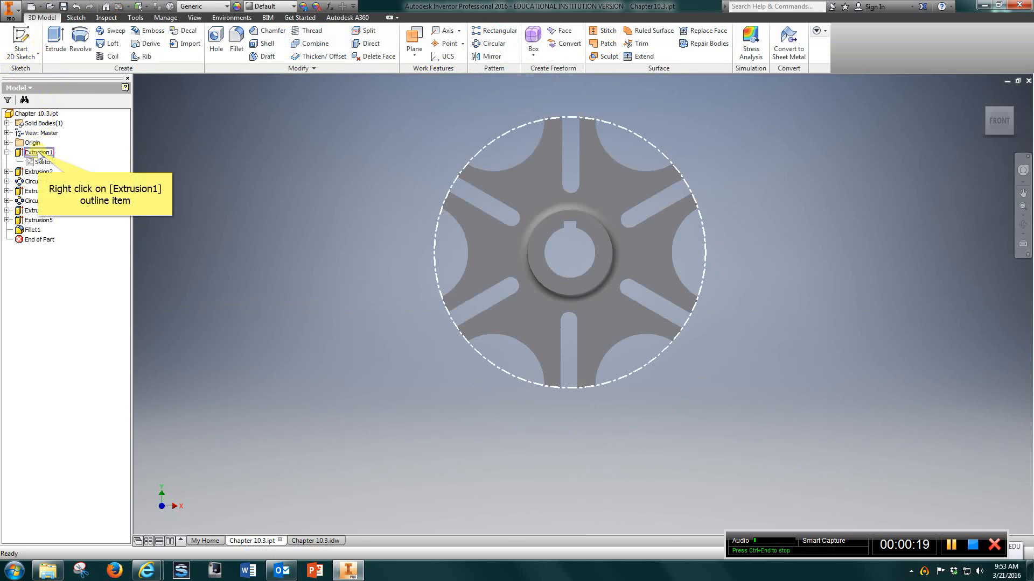
right_click(38, 152)
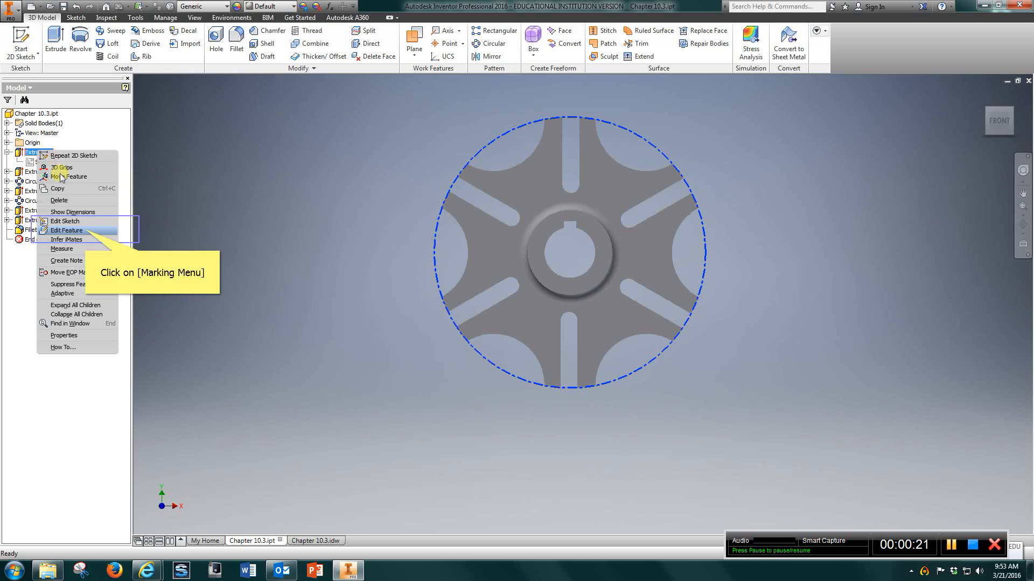
left_click(66, 230)
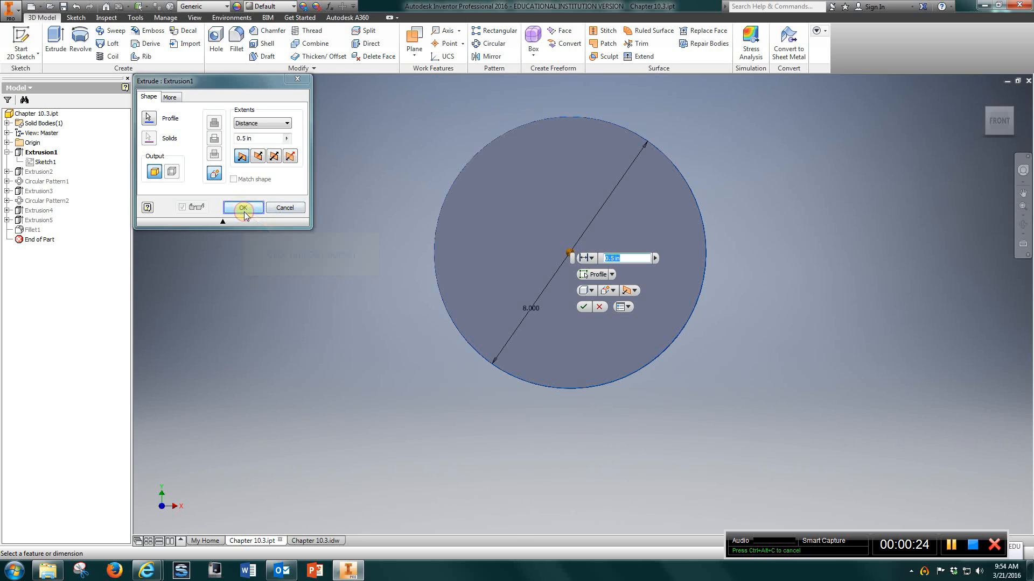
left_click(243, 207)
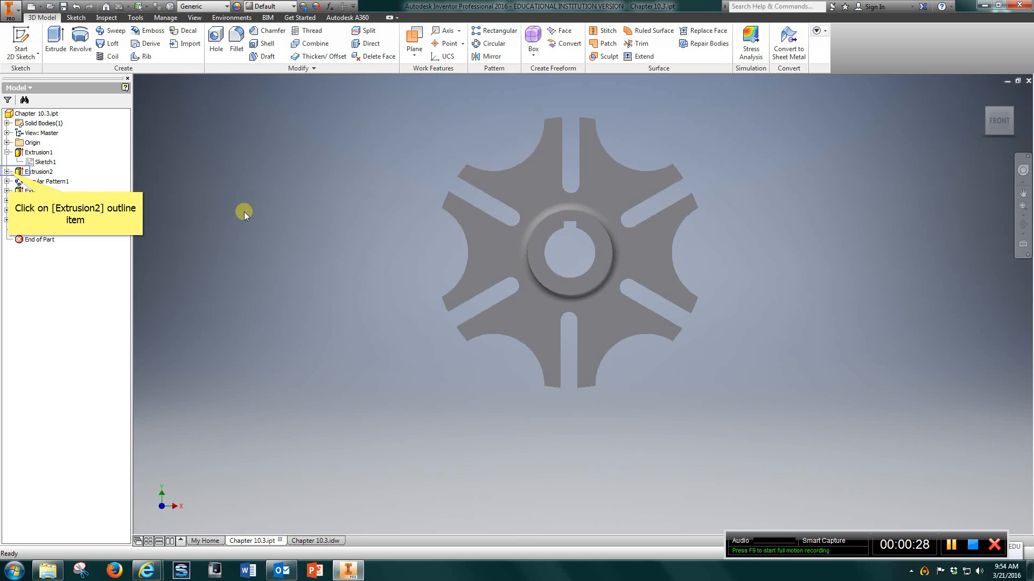
Edit Extrusion2's Sketch2, reposition the .500 dimension, trim the outer circle at the slot and finish.
left_click(39, 152)
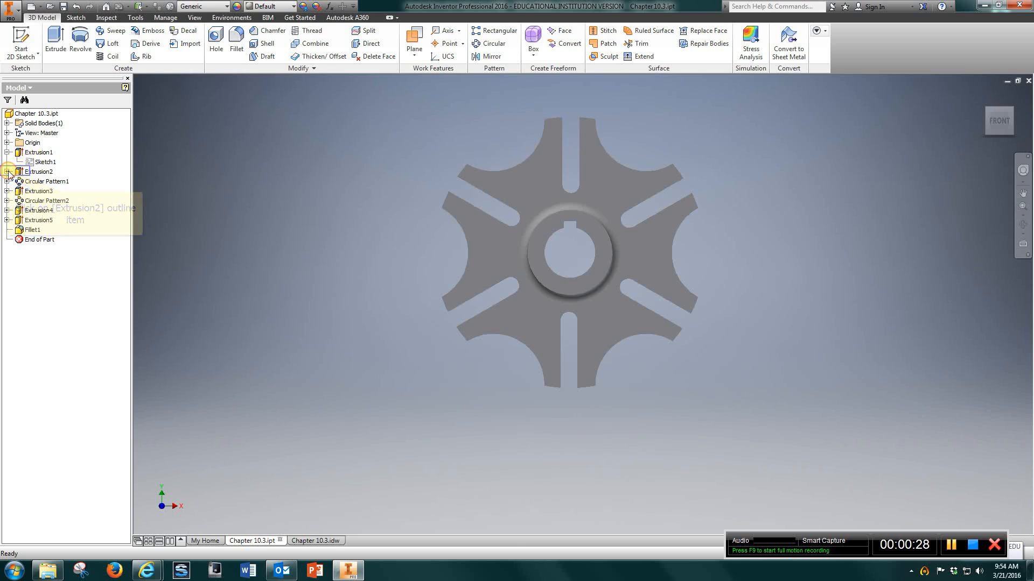
left_click(46, 181)
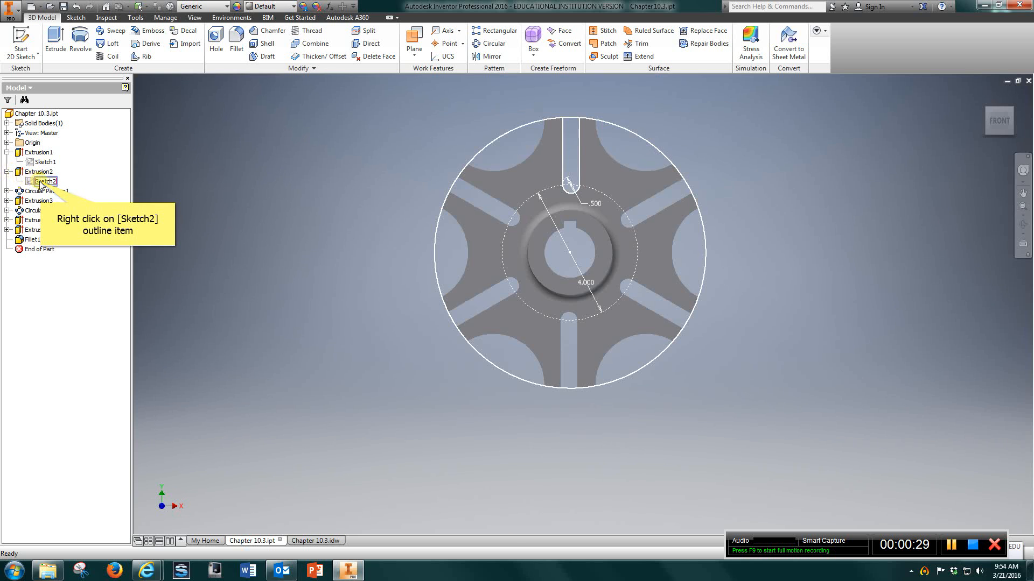
right_click(43, 181)
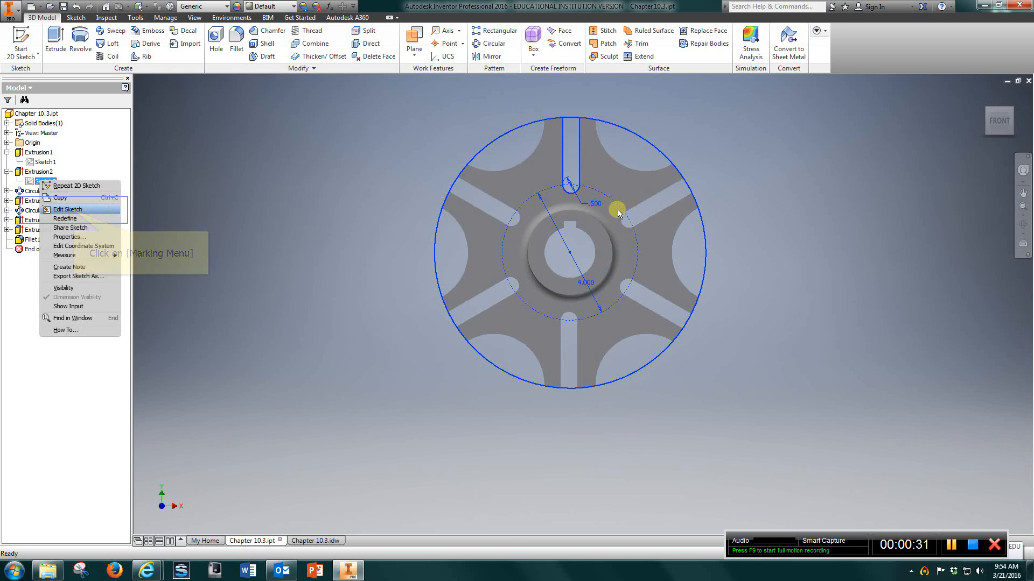
left_click(67, 209)
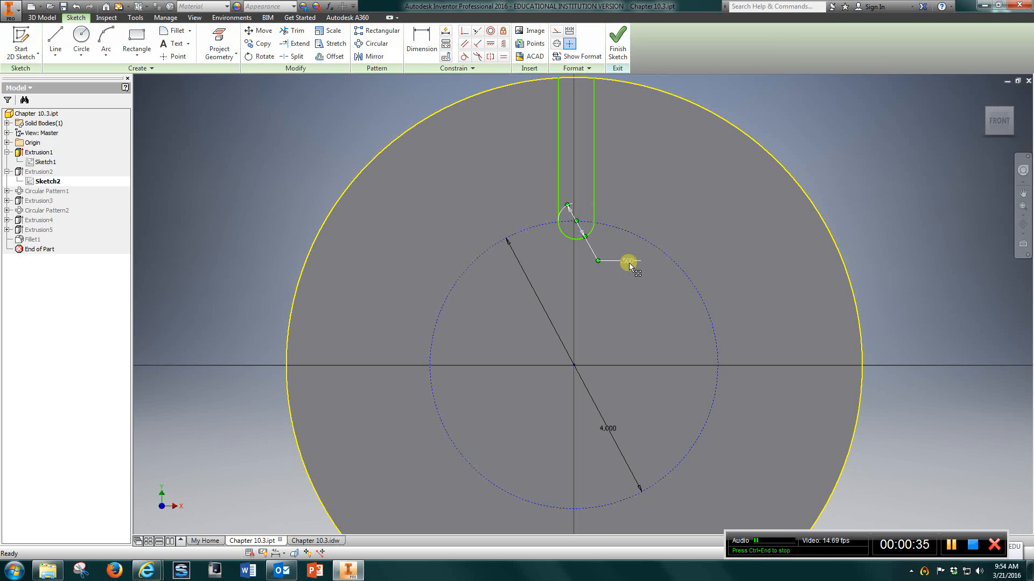
left_click_drag(630, 263, 587, 211)
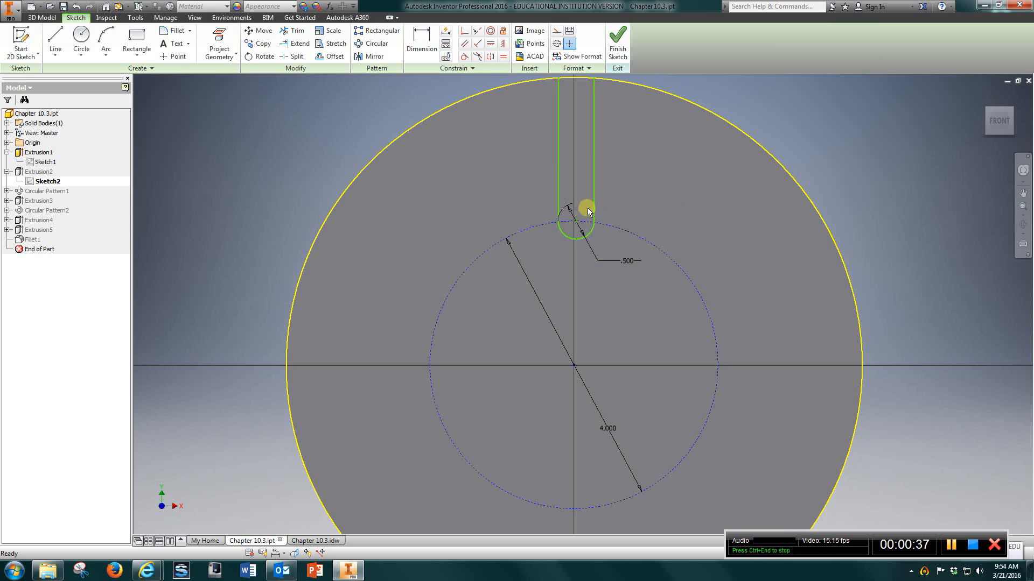
mouse_move(548, 99)
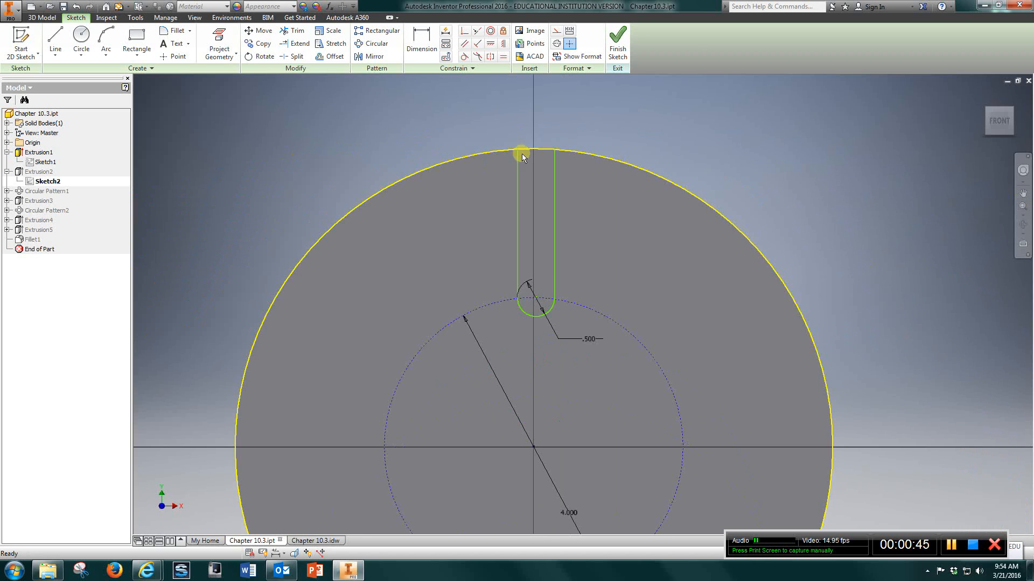
left_click(81, 43)
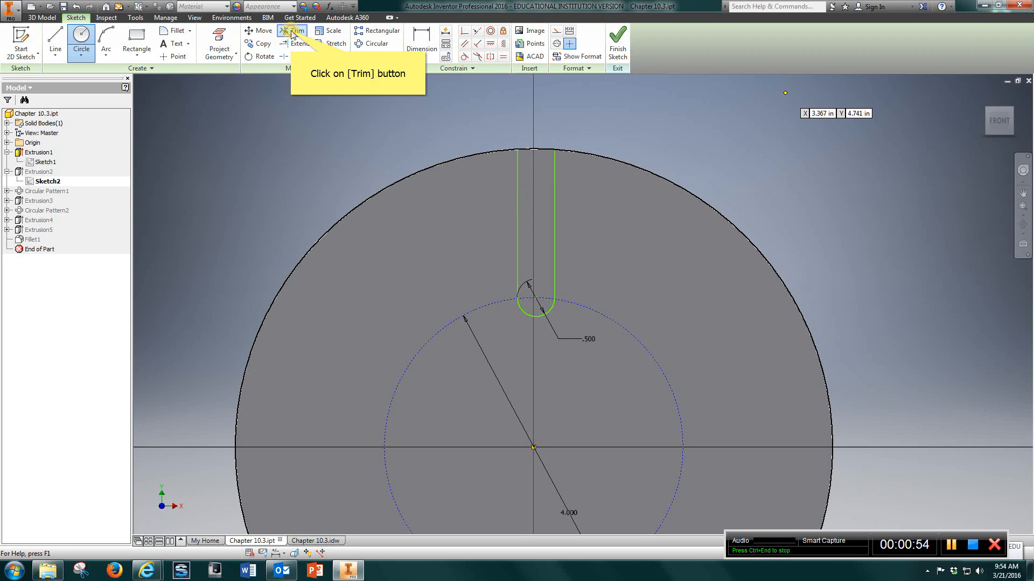
left_click(292, 30)
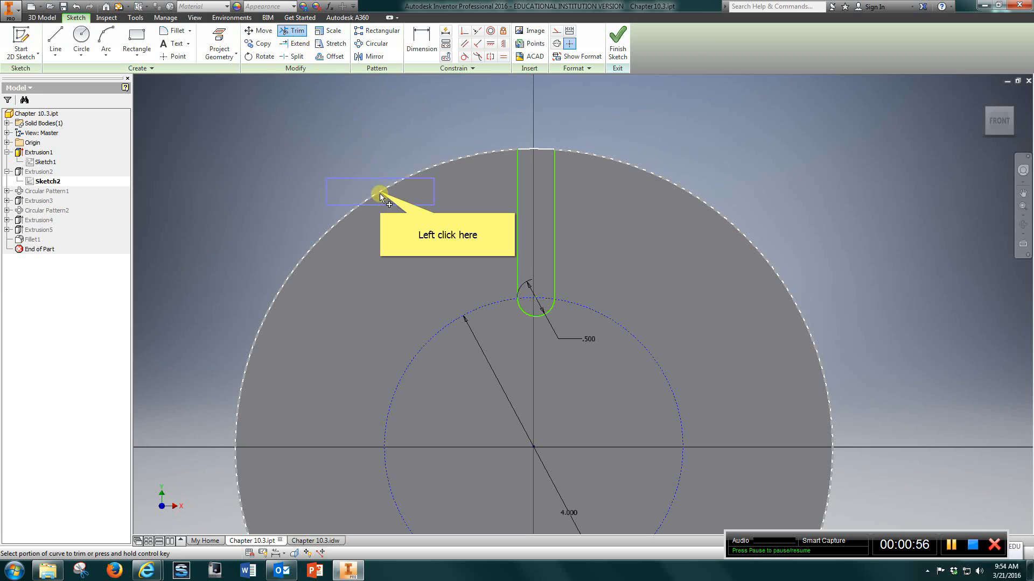
left_click(385, 199)
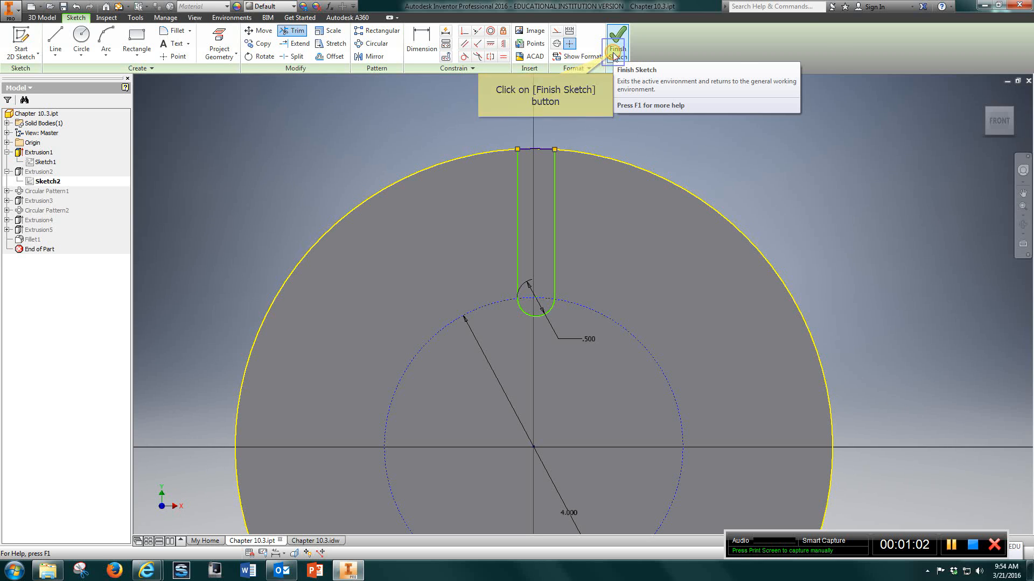
left_click(615, 37)
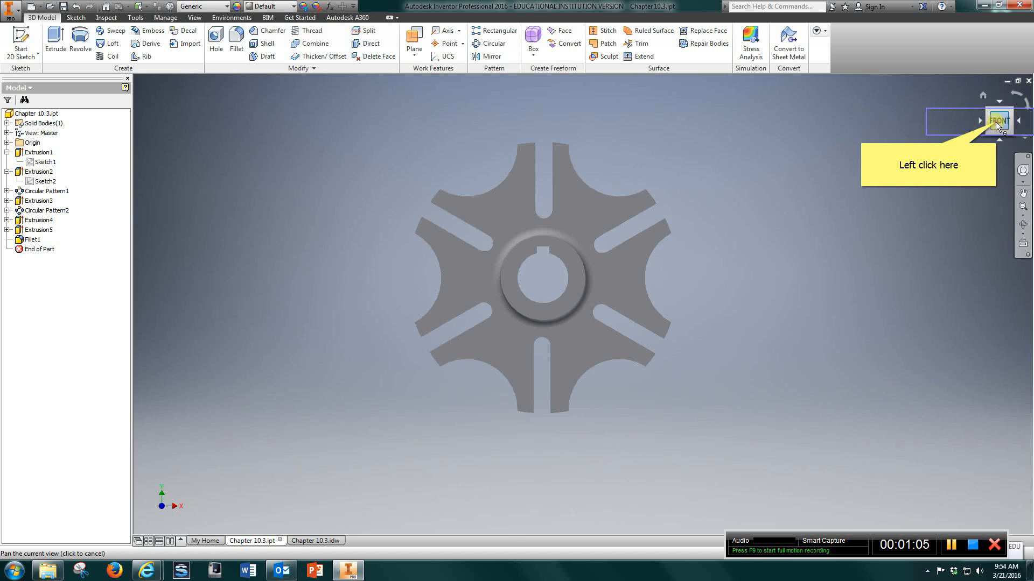
left_click(997, 120)
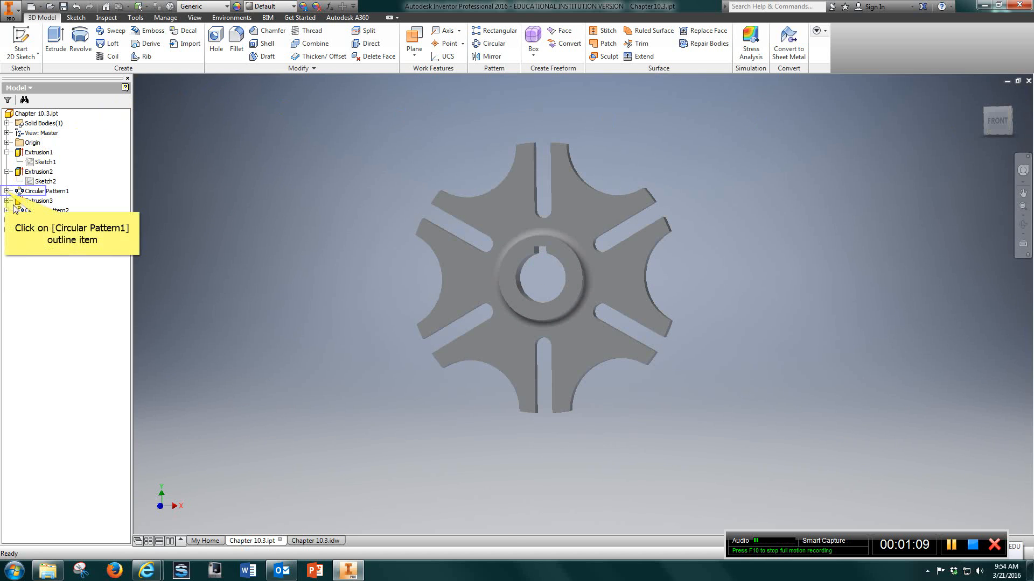
left_click(46, 192)
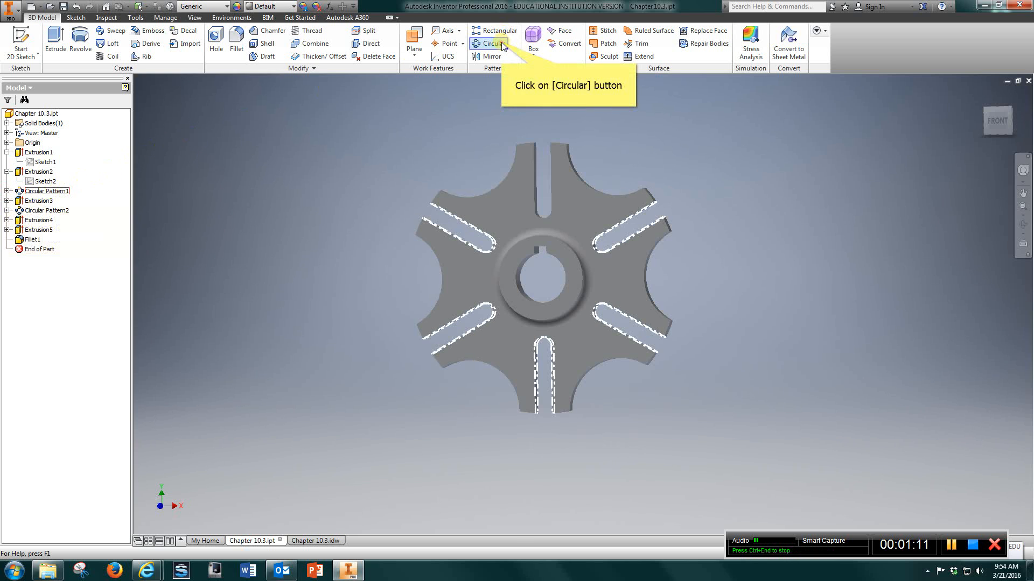
left_click(491, 43)
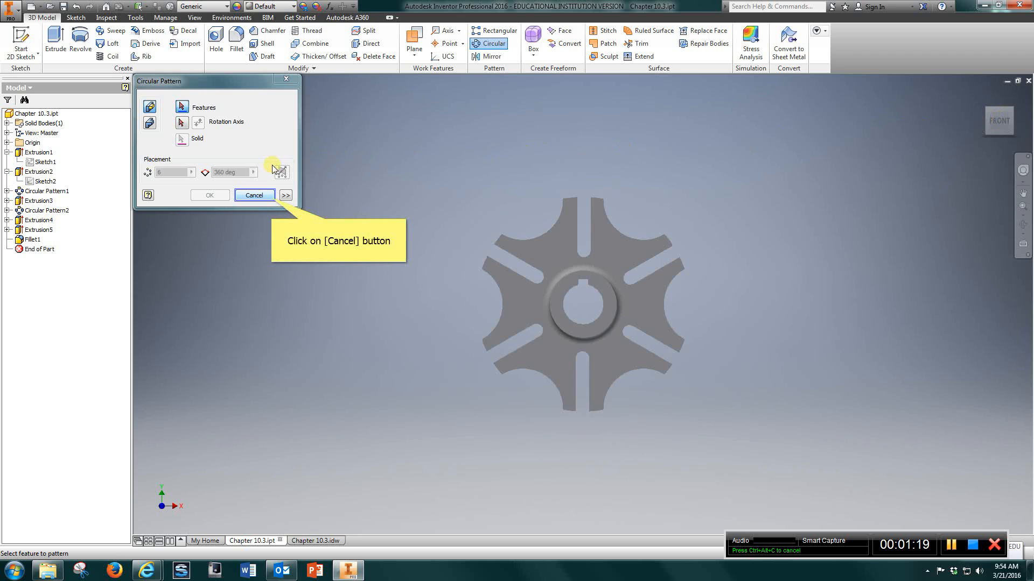
mouse_move(272, 201)
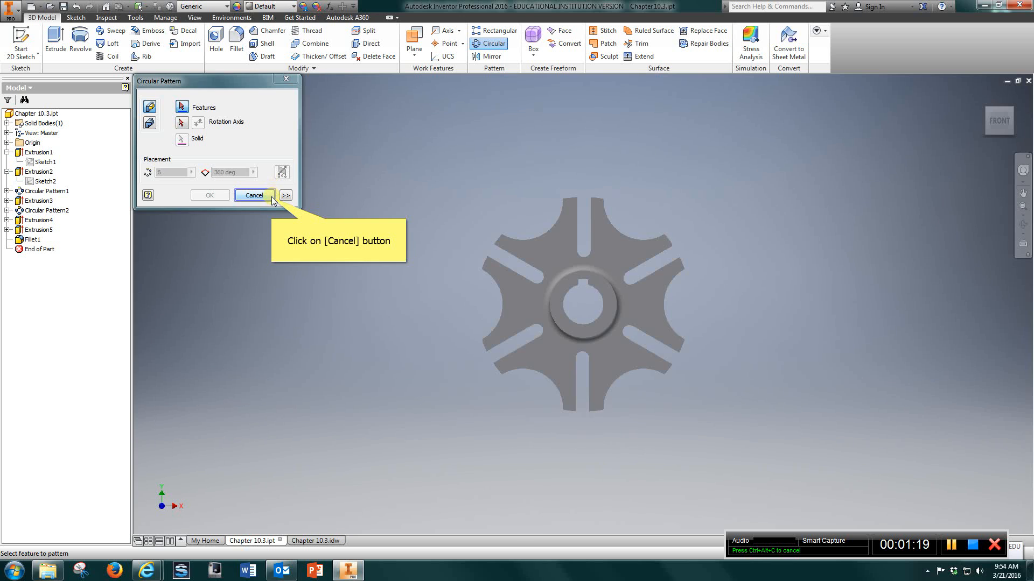
left_click(253, 194)
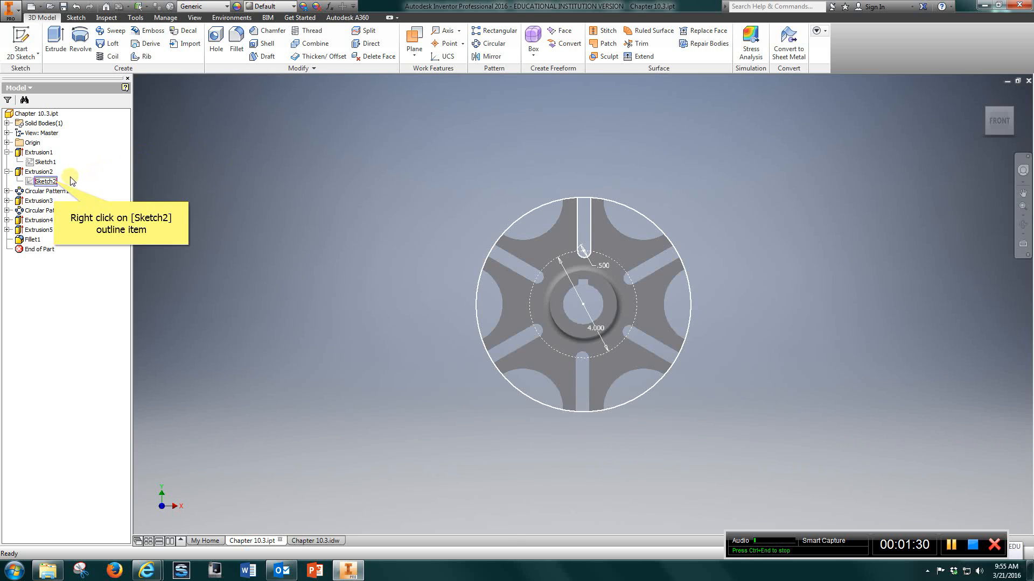
right_click(45, 181)
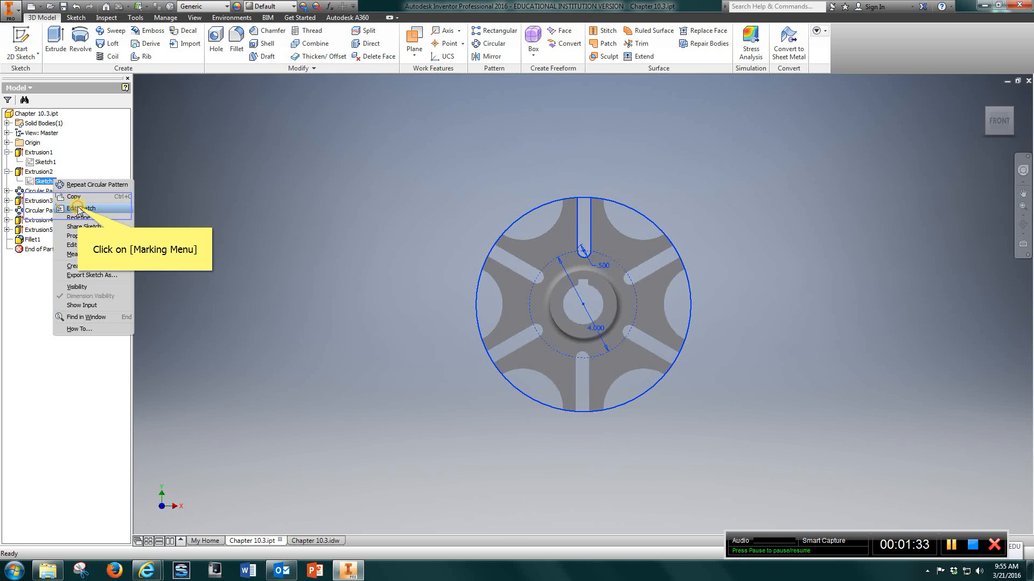
left_click(77, 208)
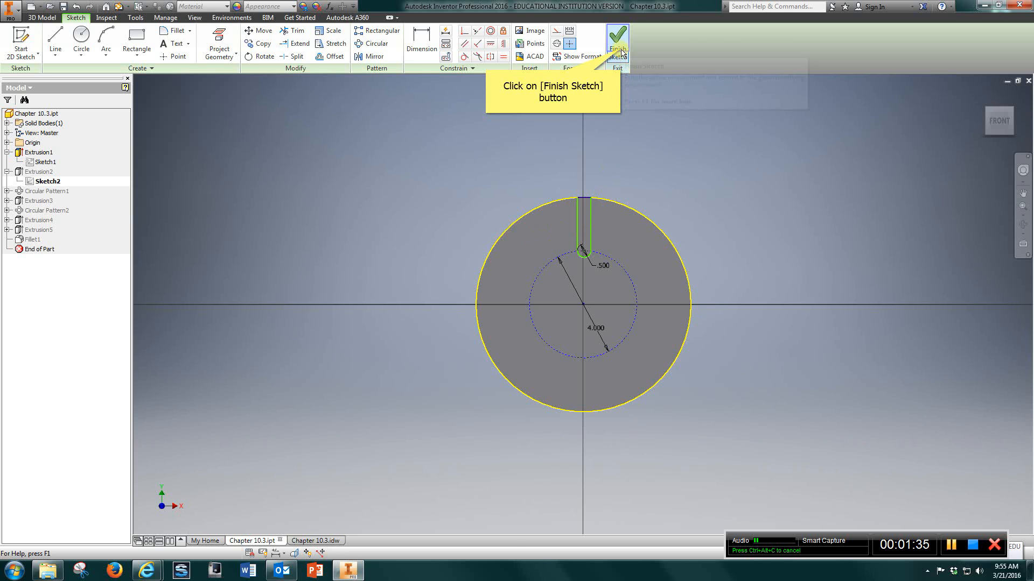
left_click(616, 39)
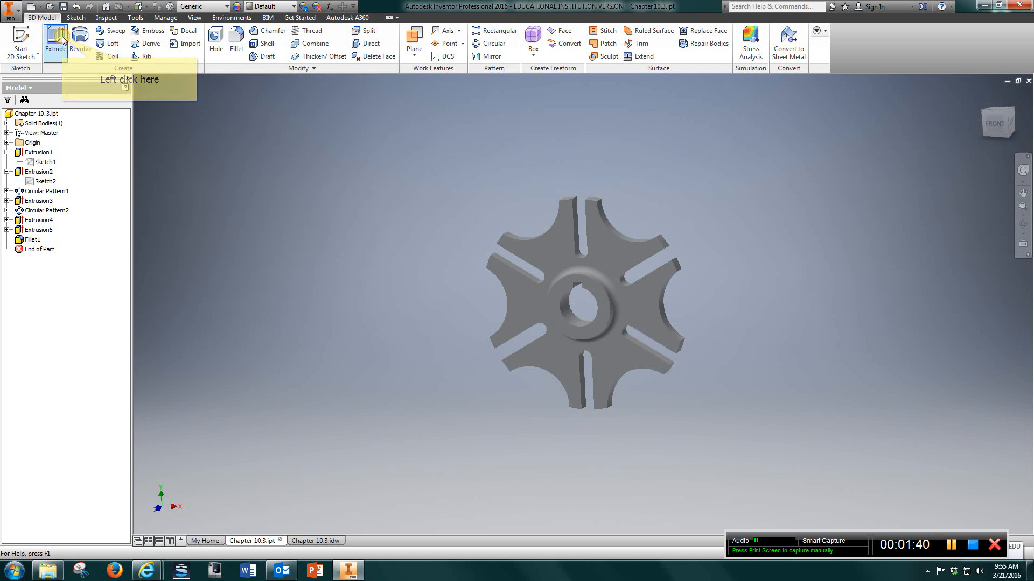
left_click(55, 39)
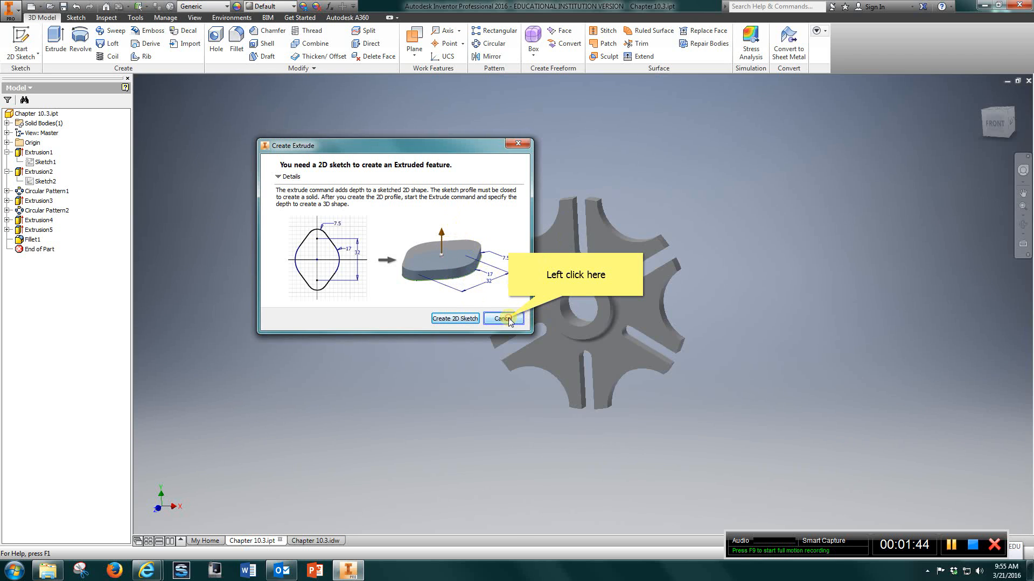
left_click(503, 318)
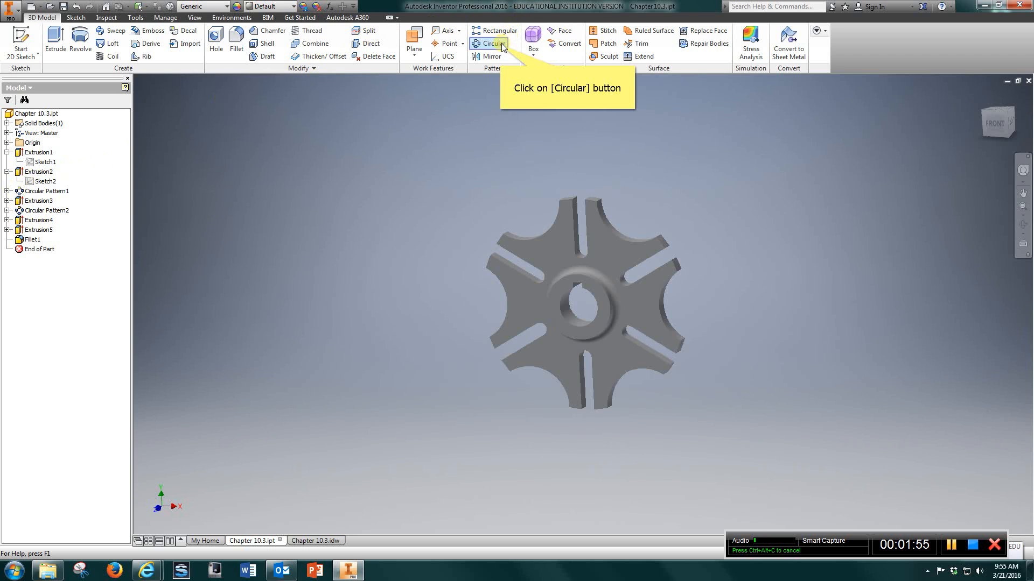
left_click(489, 44)
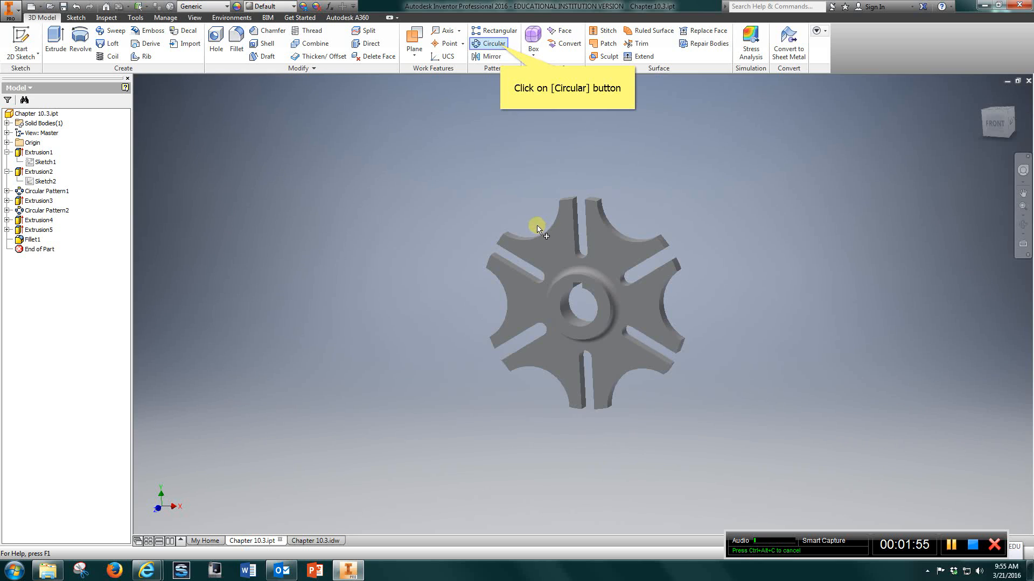
mouse_move(258, 122)
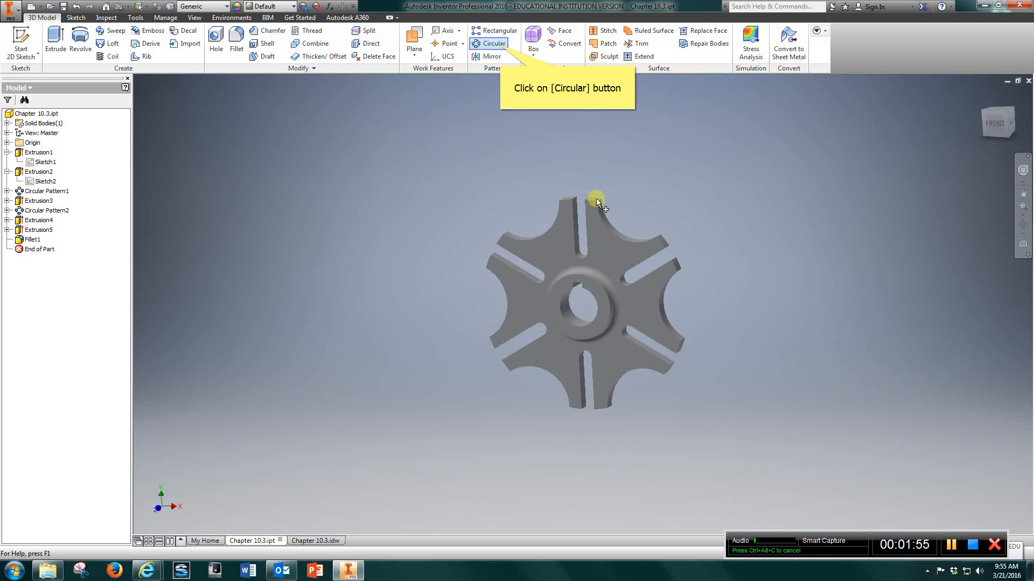
left_click(490, 43)
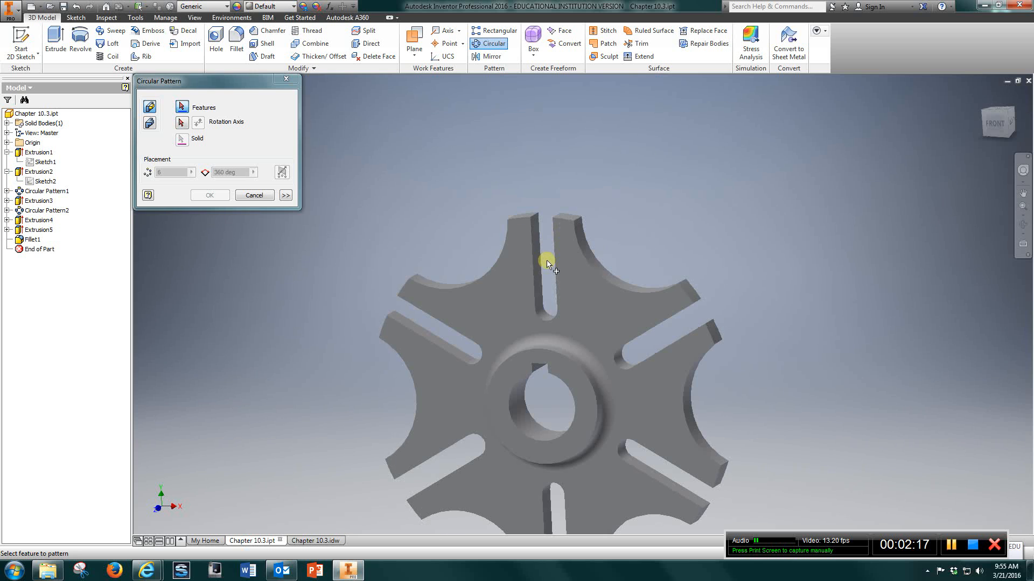
left_click(39, 152)
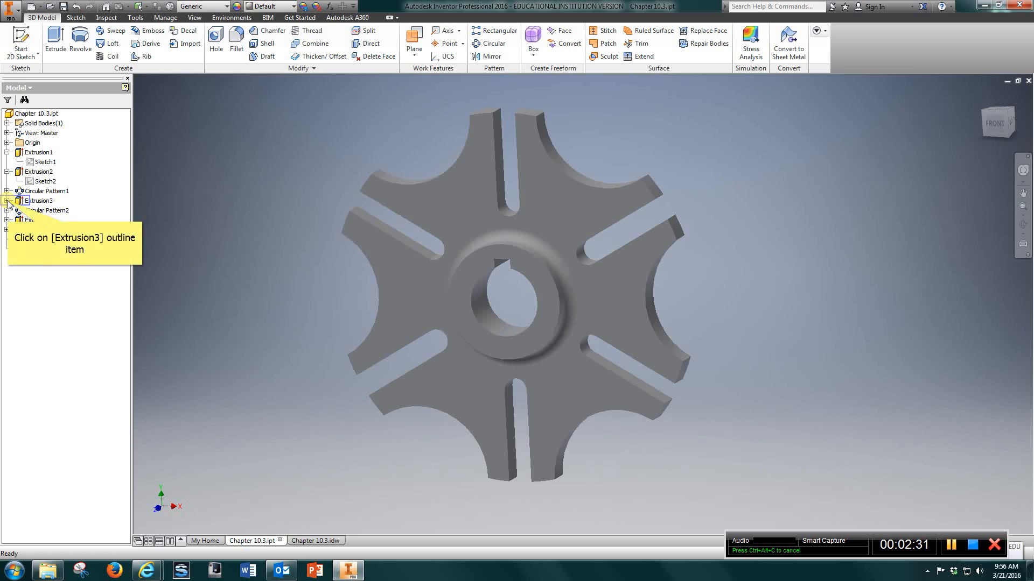
left_click(11, 201)
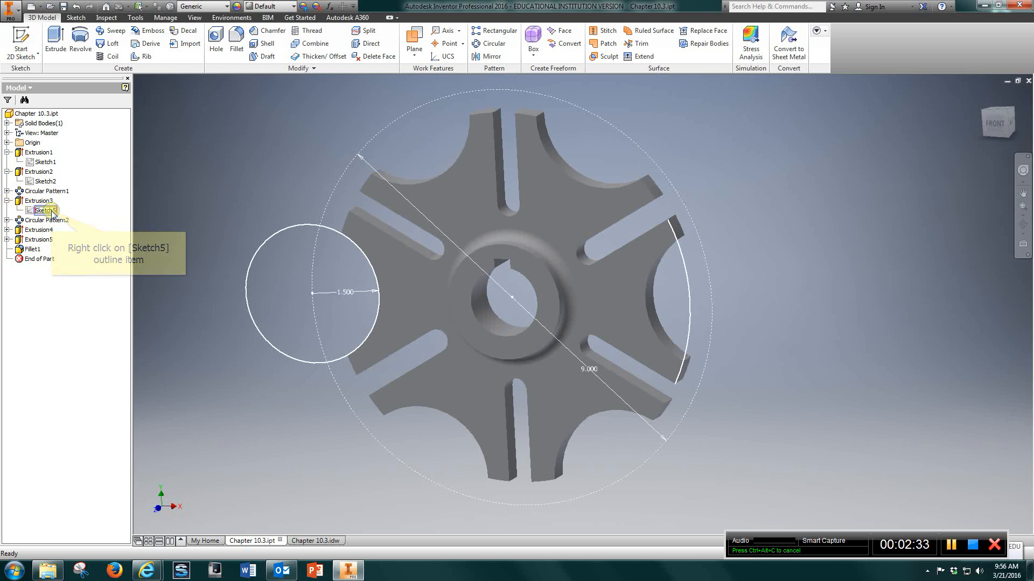
right_click(44, 210)
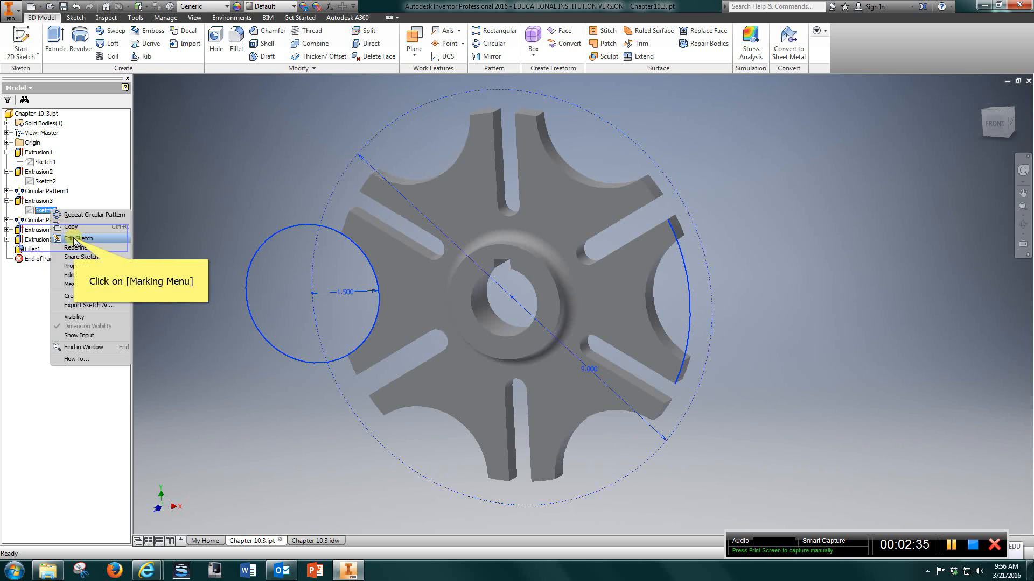
left_click(77, 239)
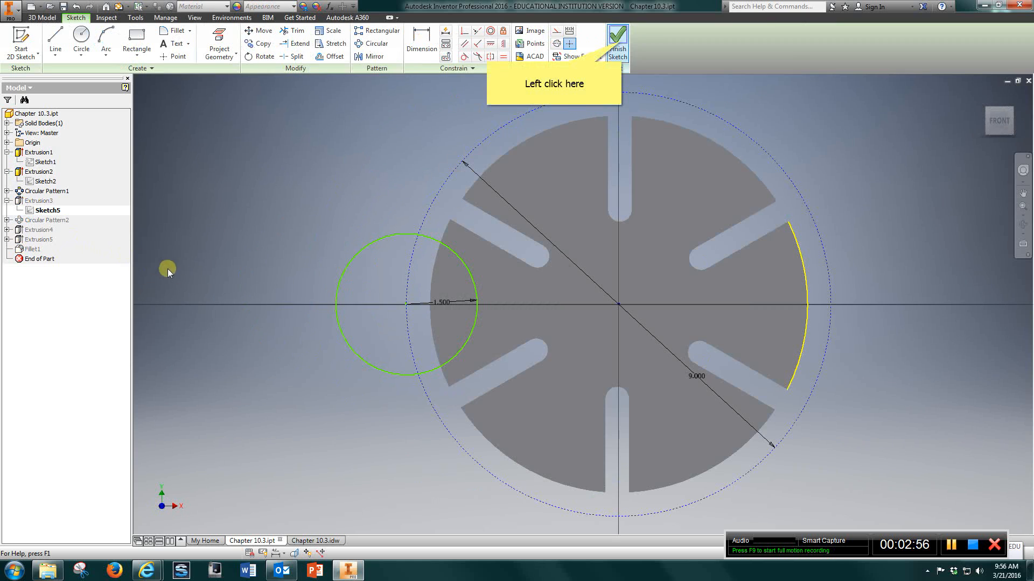
mouse_move(630, 333)
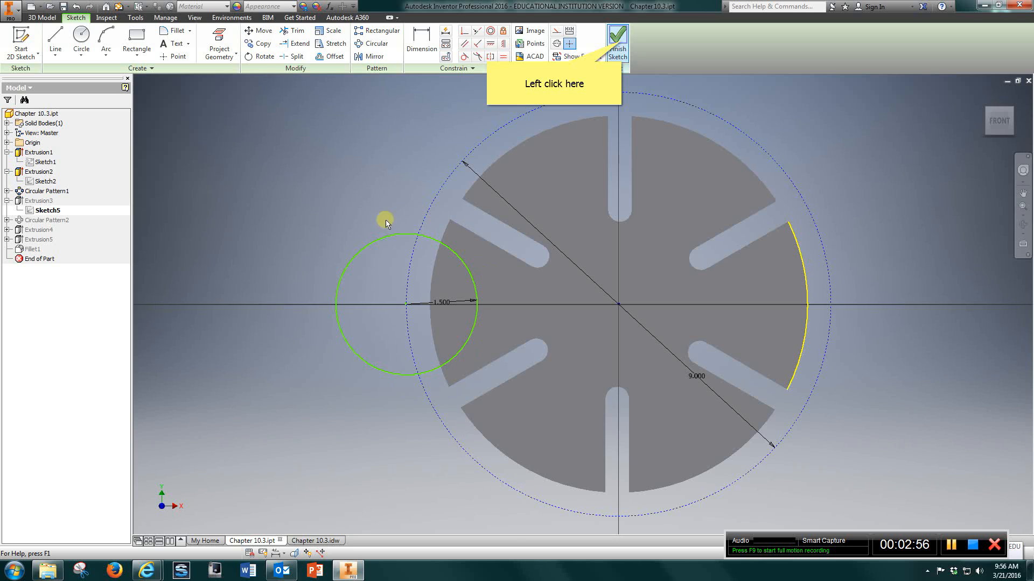
mouse_move(441, 333)
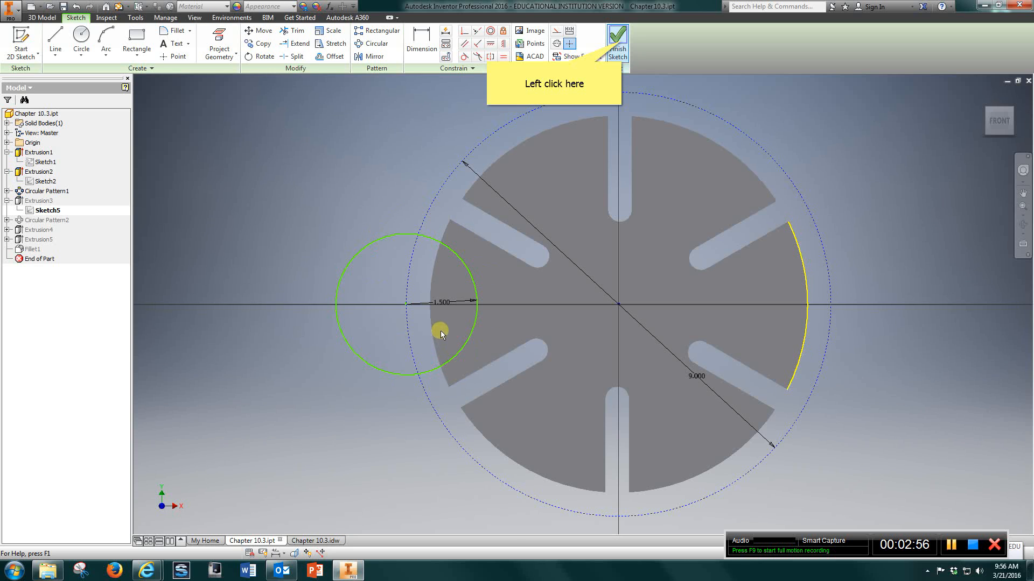
mouse_move(454, 277)
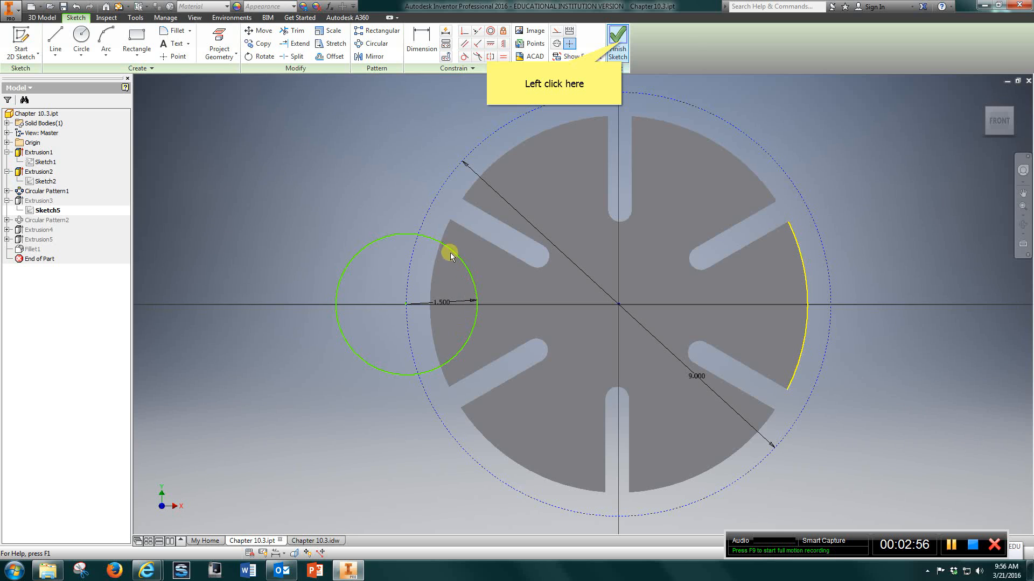
mouse_move(627, 37)
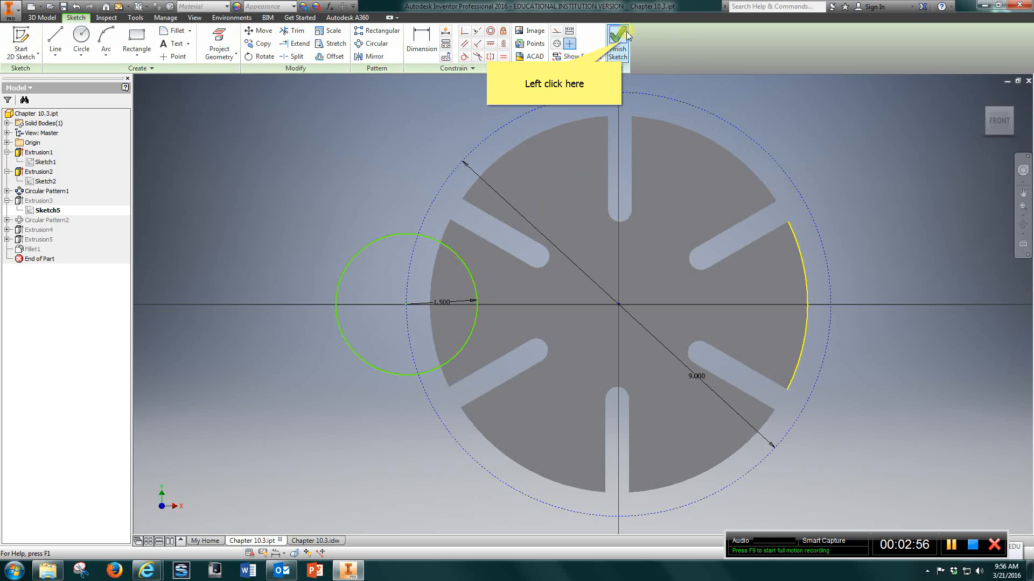
left_click(617, 43)
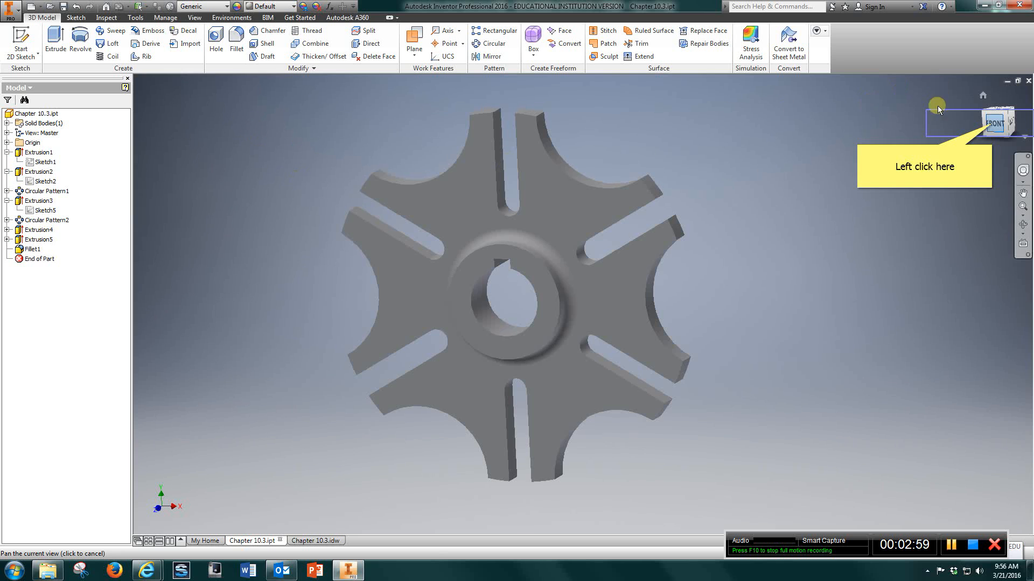
left_click(1003, 121)
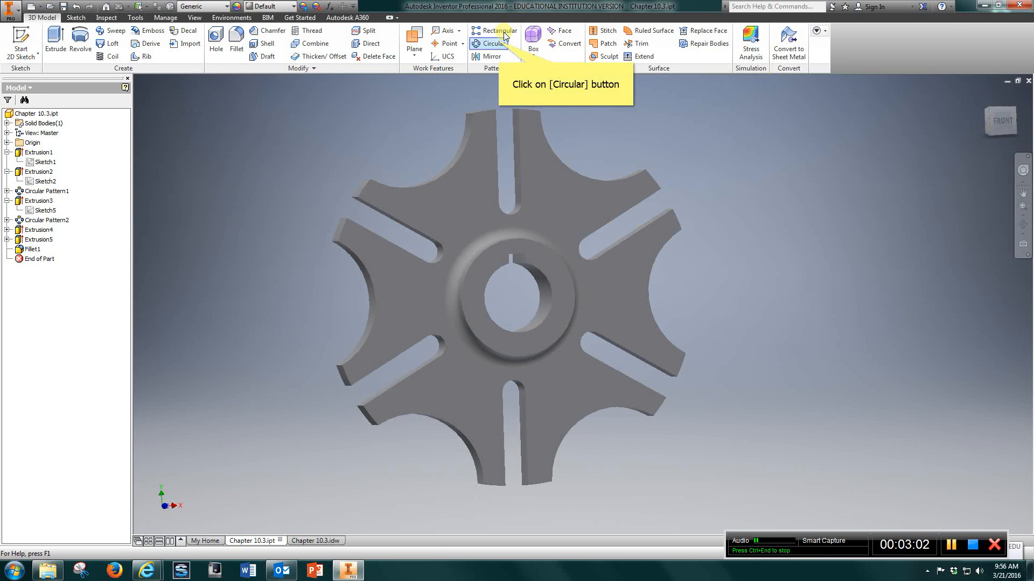
left_click(491, 43)
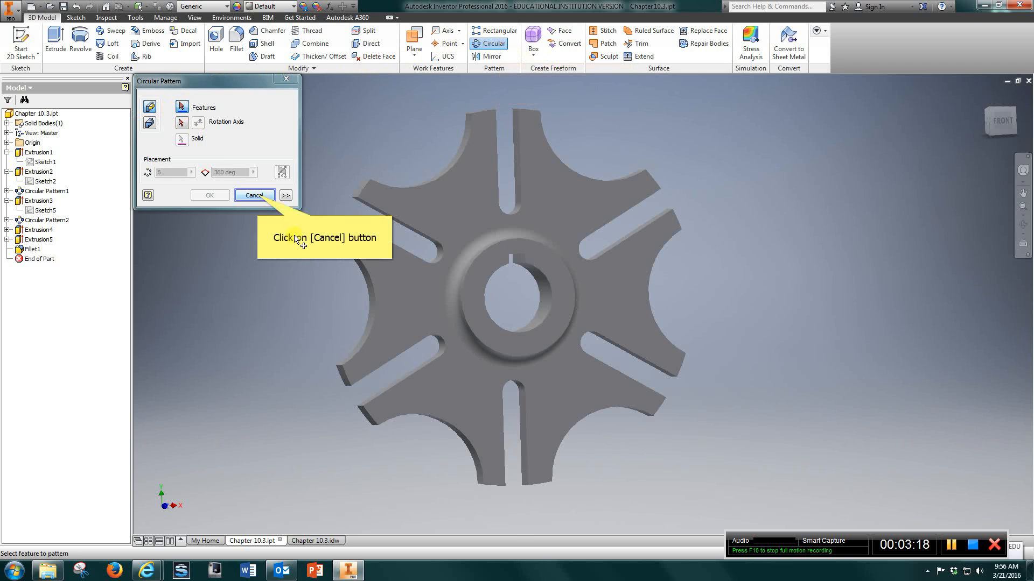
mouse_move(356, 270)
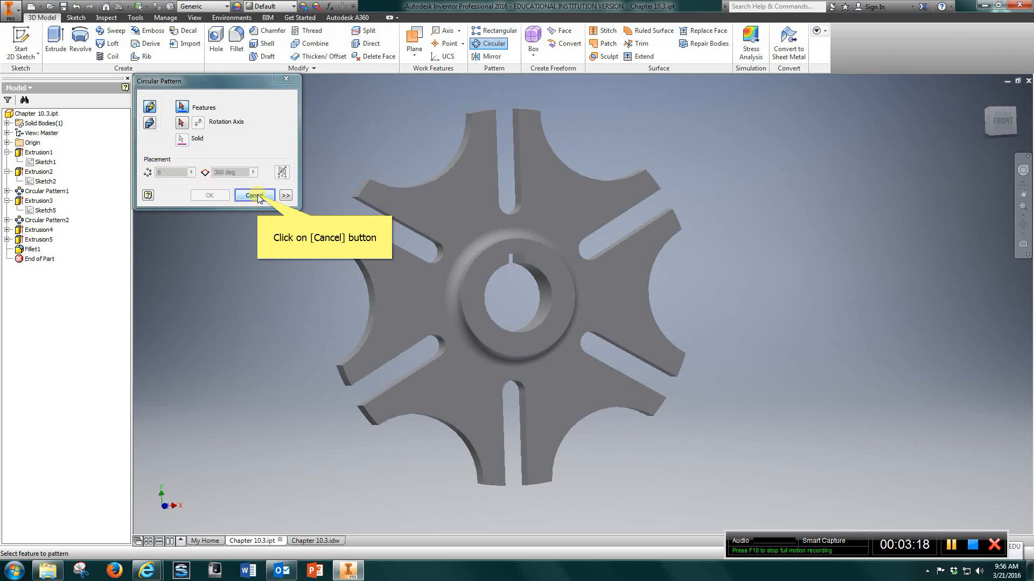
left_click(254, 195)
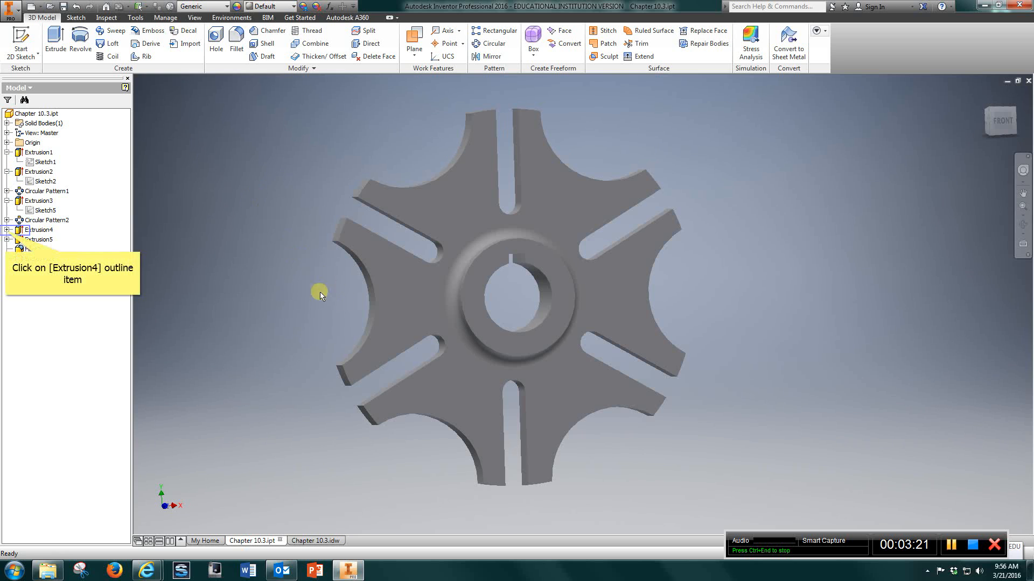
left_click(6, 236)
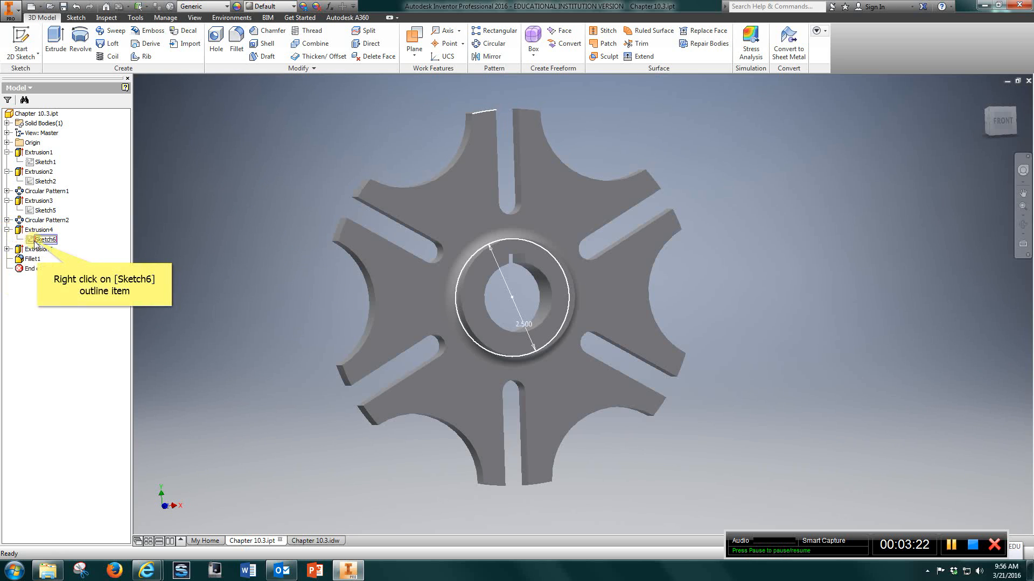
right_click(42, 239)
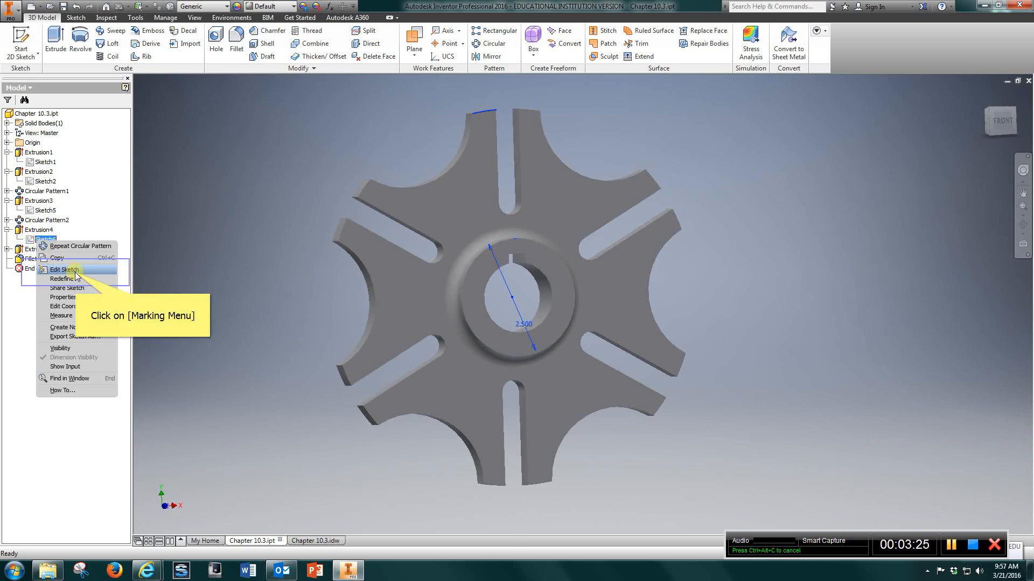
left_click(60, 269)
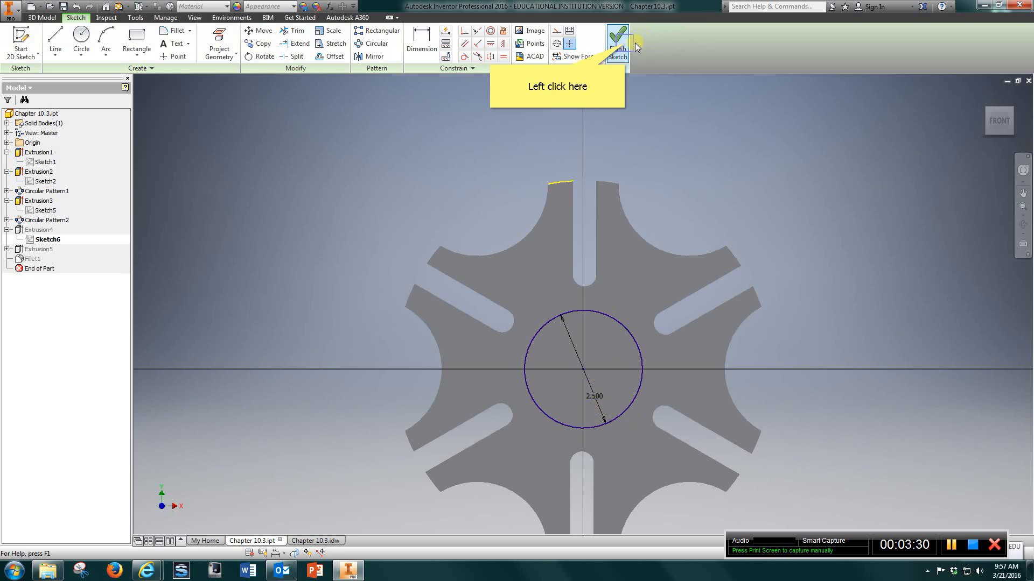
left_click(615, 34)
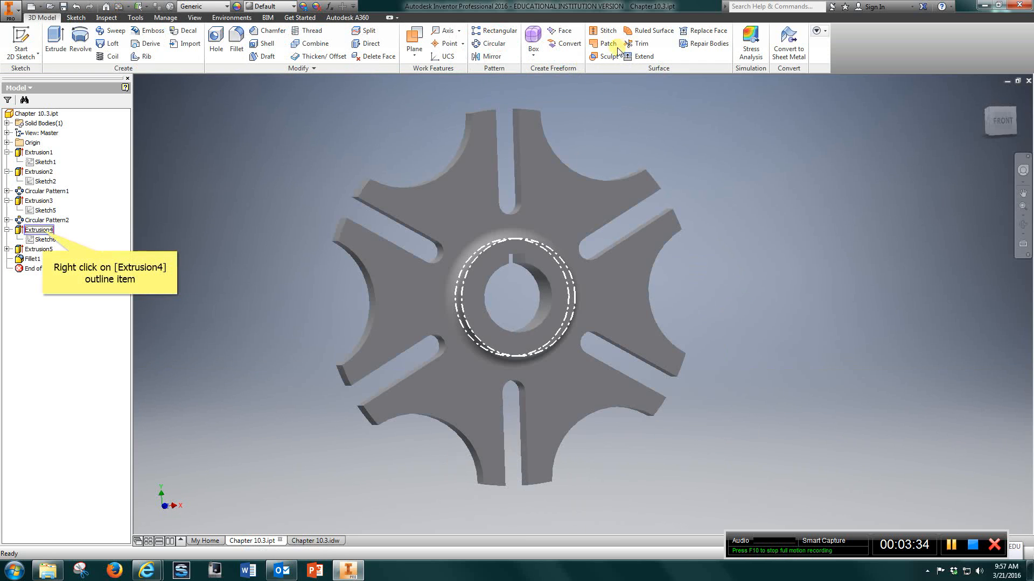
mouse_move(10, 280)
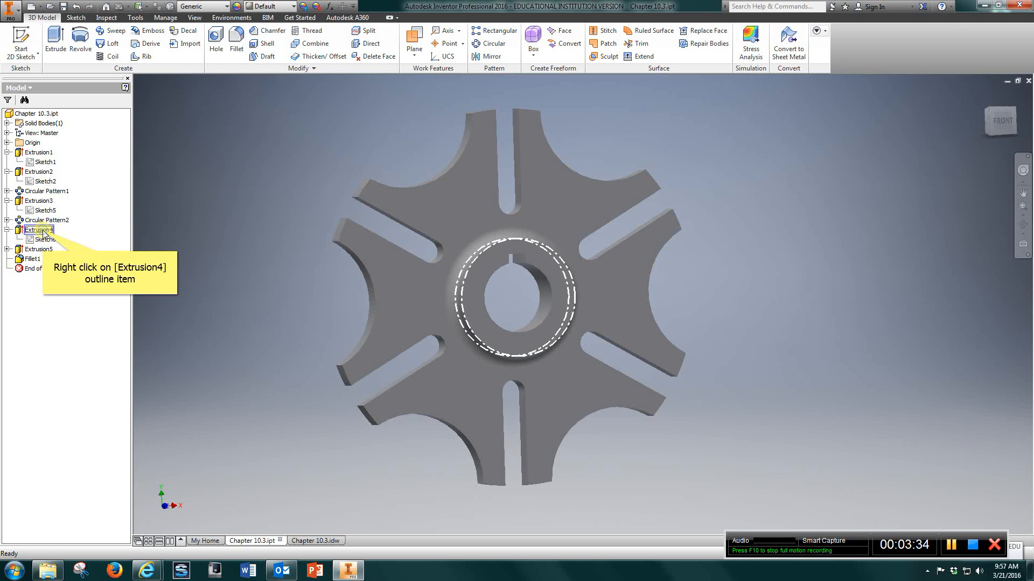
right_click(38, 229)
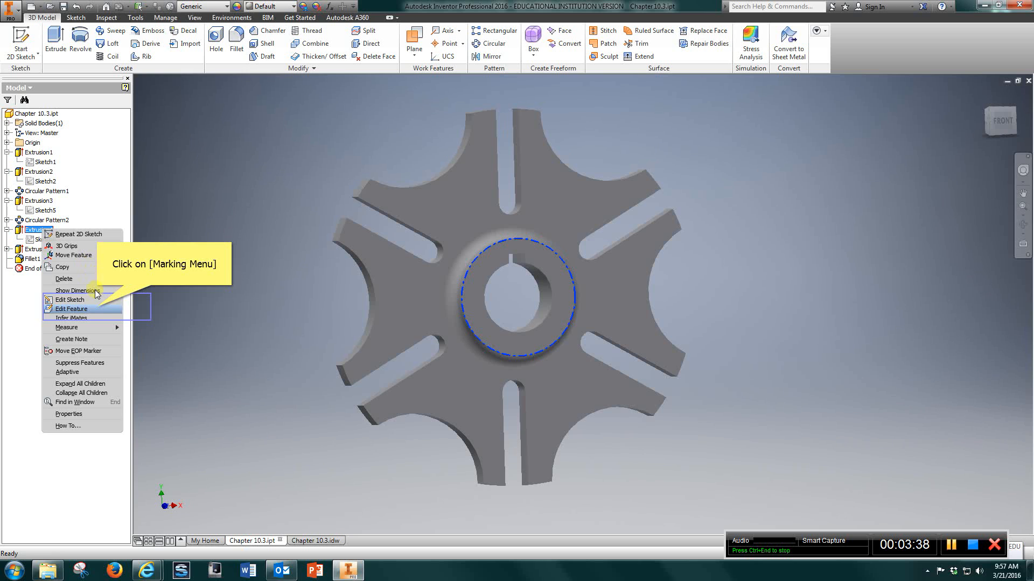
left_click(70, 309)
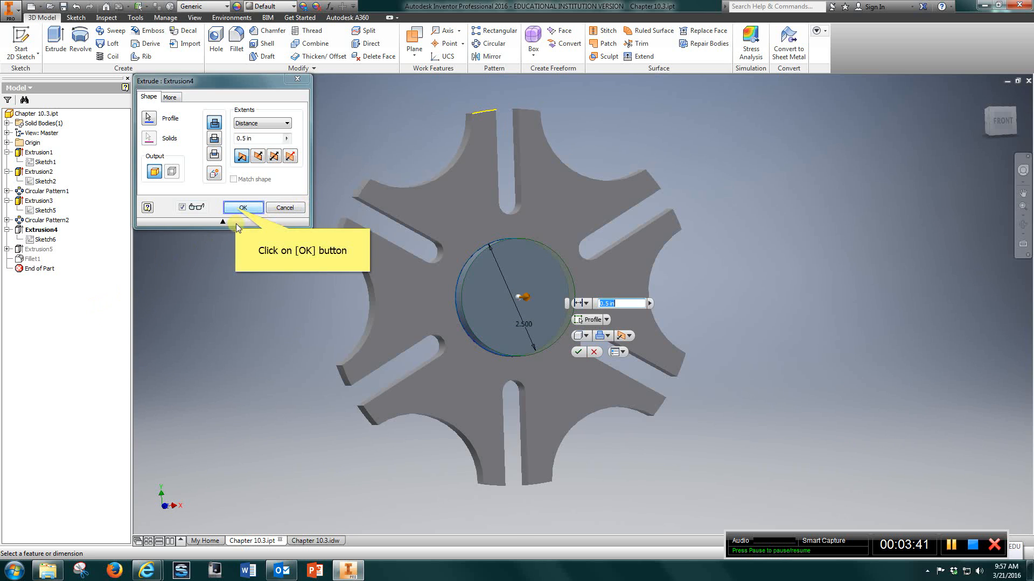
left_click(243, 207)
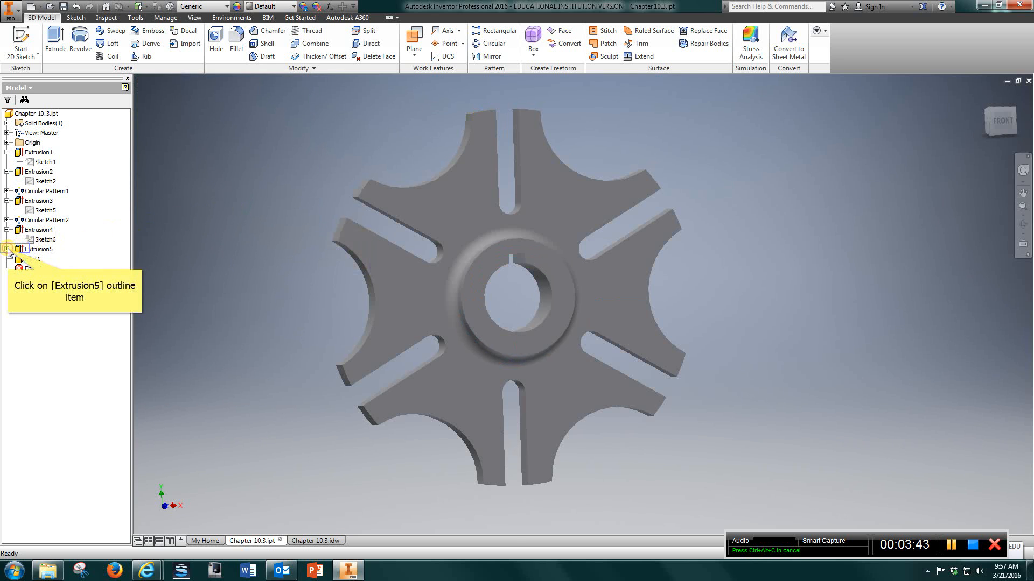
Edit Sketch7 of Extrusion5, keep the 1.500 bore dimension, cancel the over-constraining outer-circle dimension and finish.
left_click(10, 249)
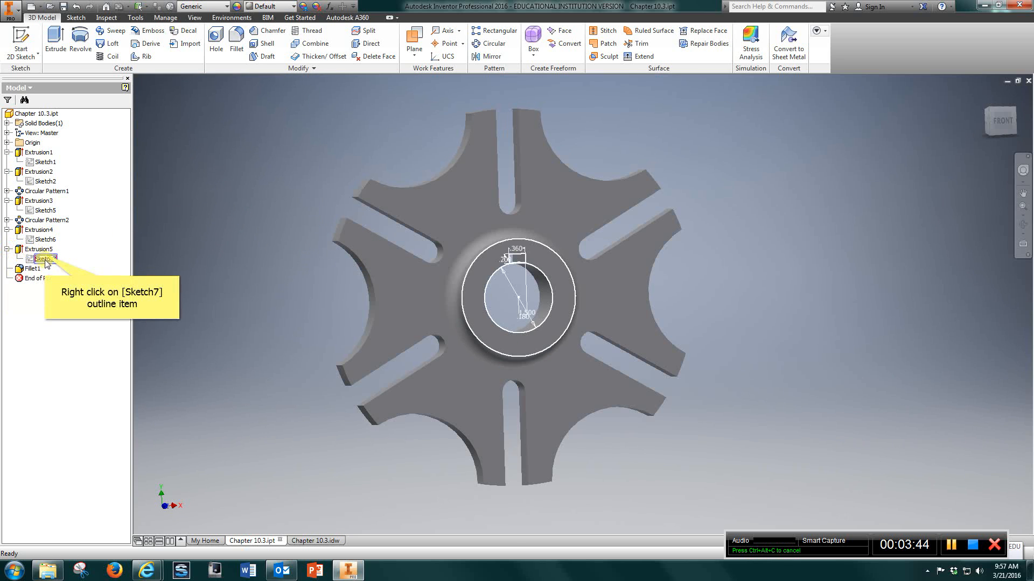
right_click(44, 258)
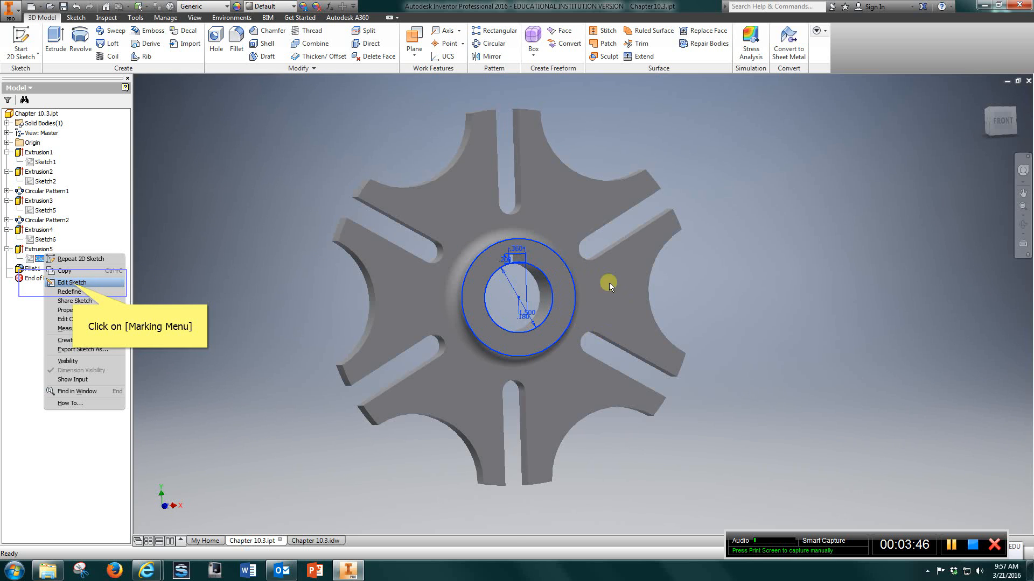
left_click(72, 282)
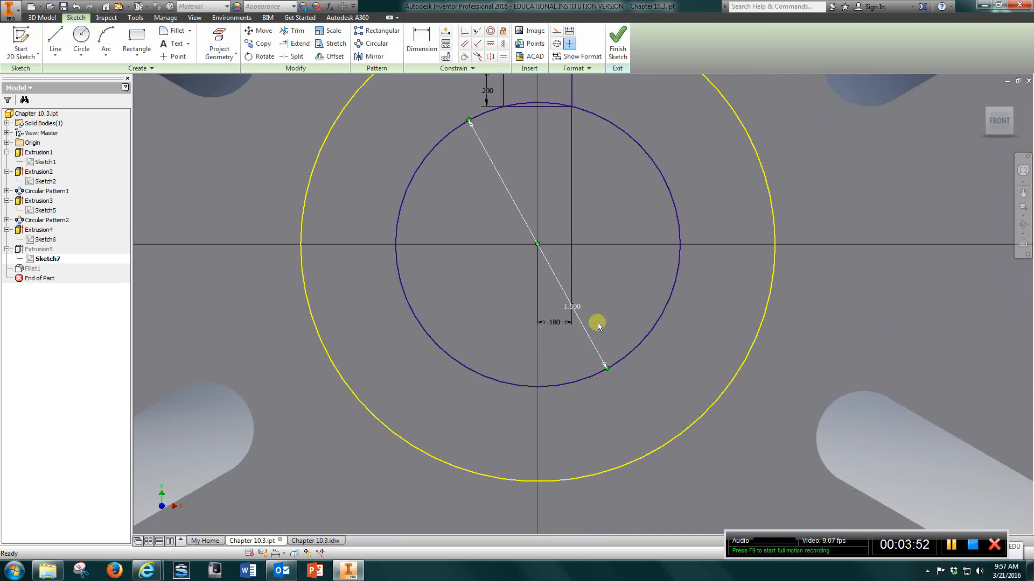
scroll("down", 3)
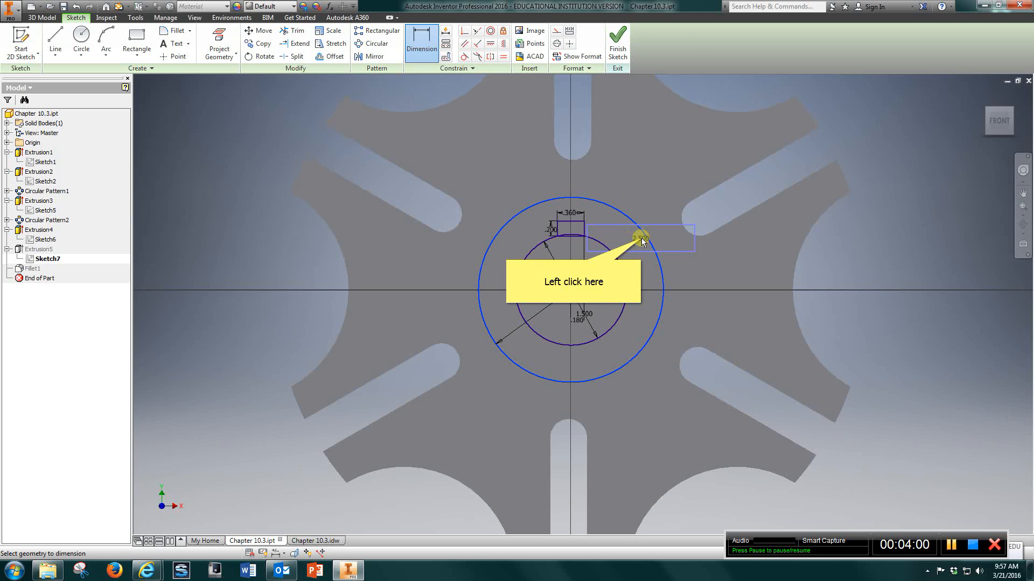
left_click(639, 239)
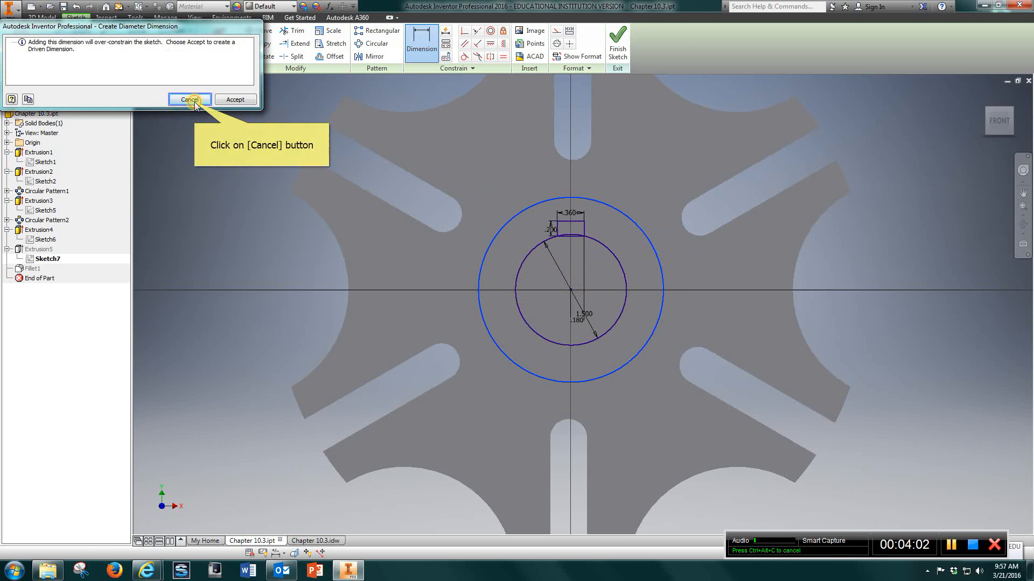
left_click(188, 99)
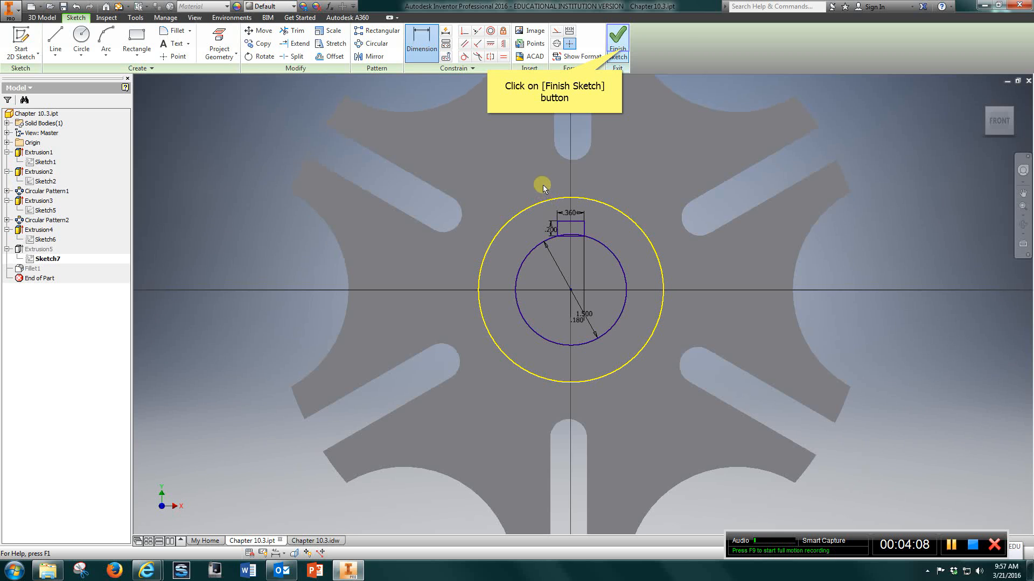
mouse_move(616, 49)
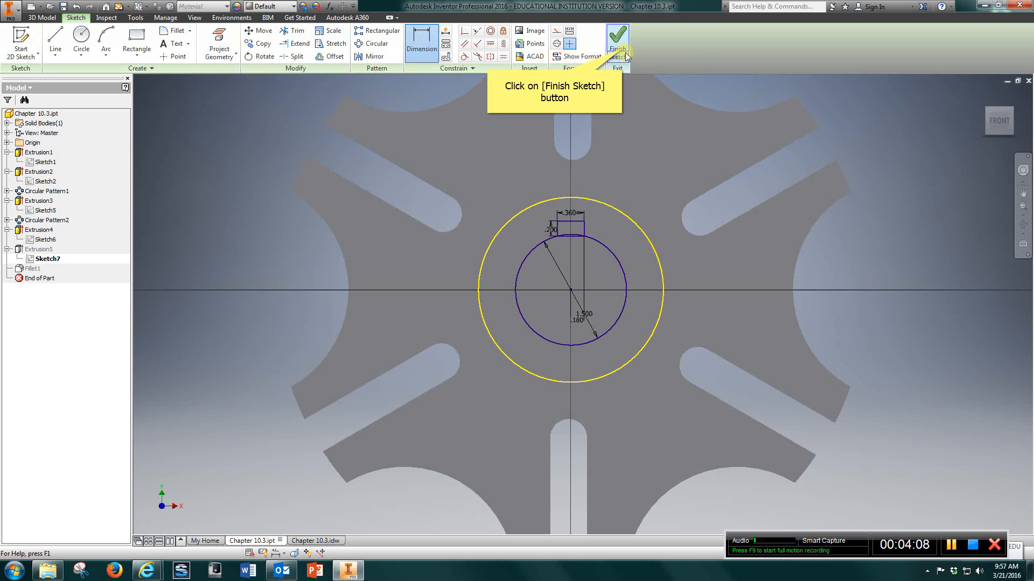
left_click(617, 44)
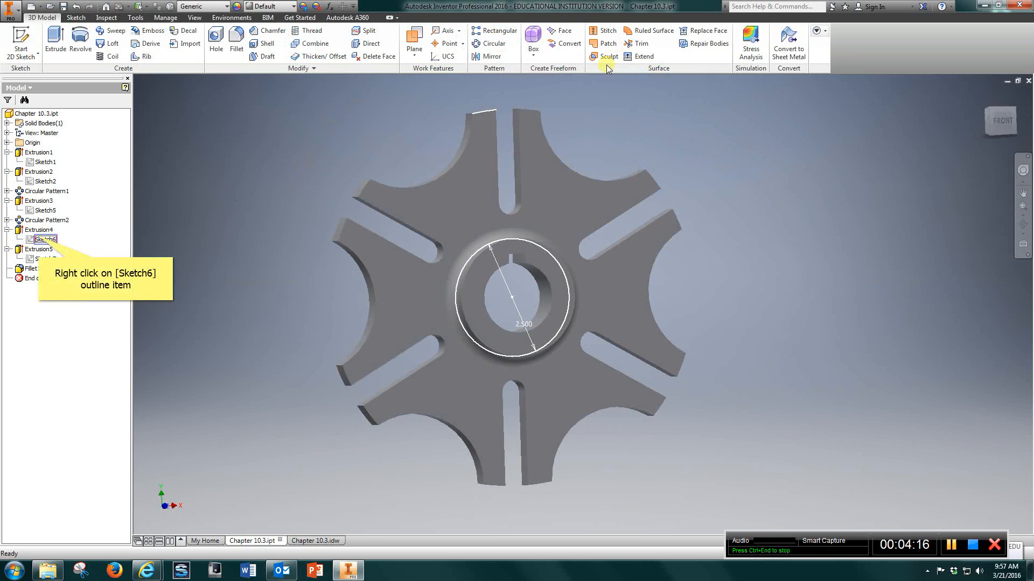
mouse_move(225, 272)
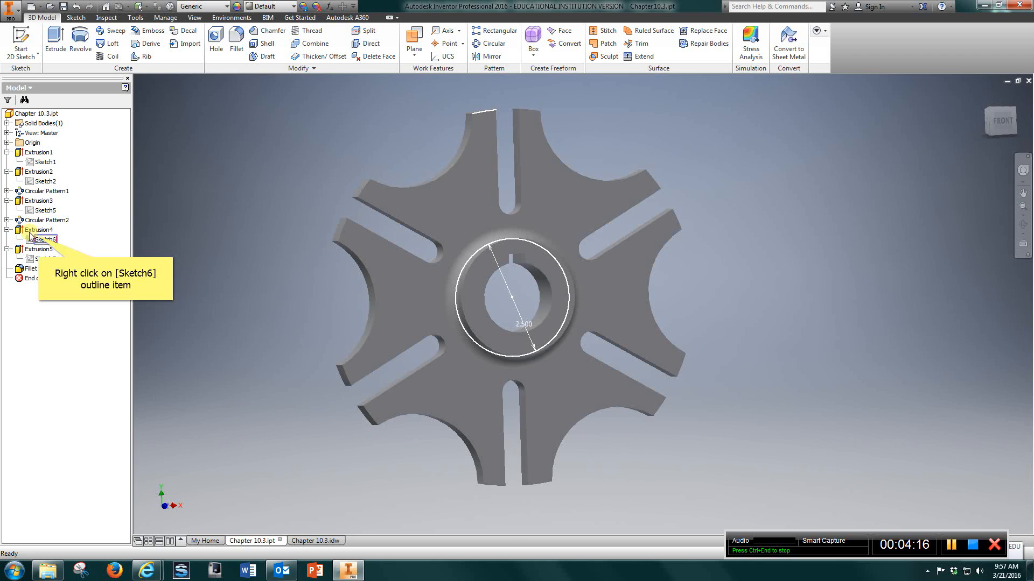
Turn off visibility of Sketch6 (hub circle) and Sketch7 (keyway) in the browser.
left_click(43, 238)
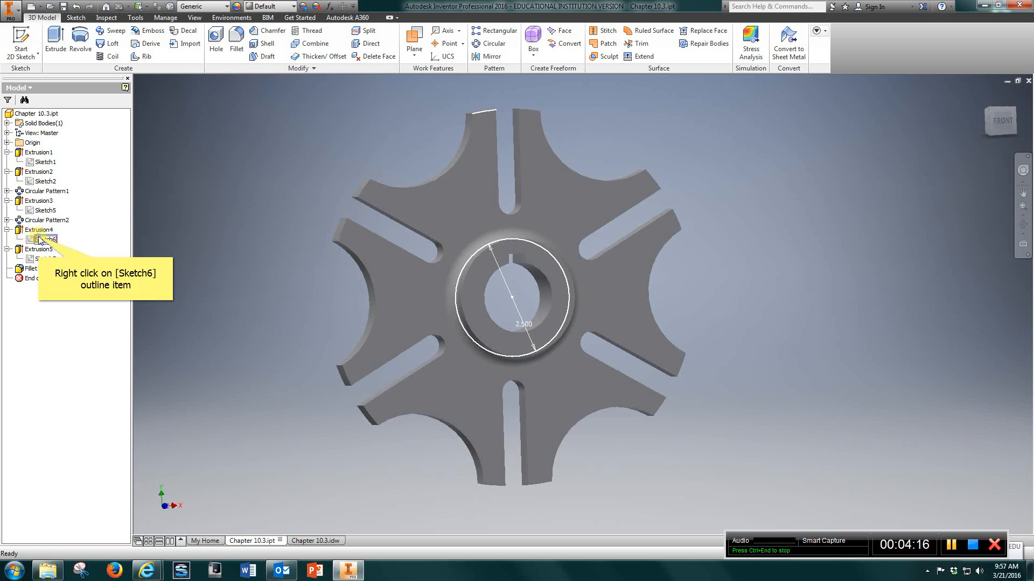
right_click(44, 239)
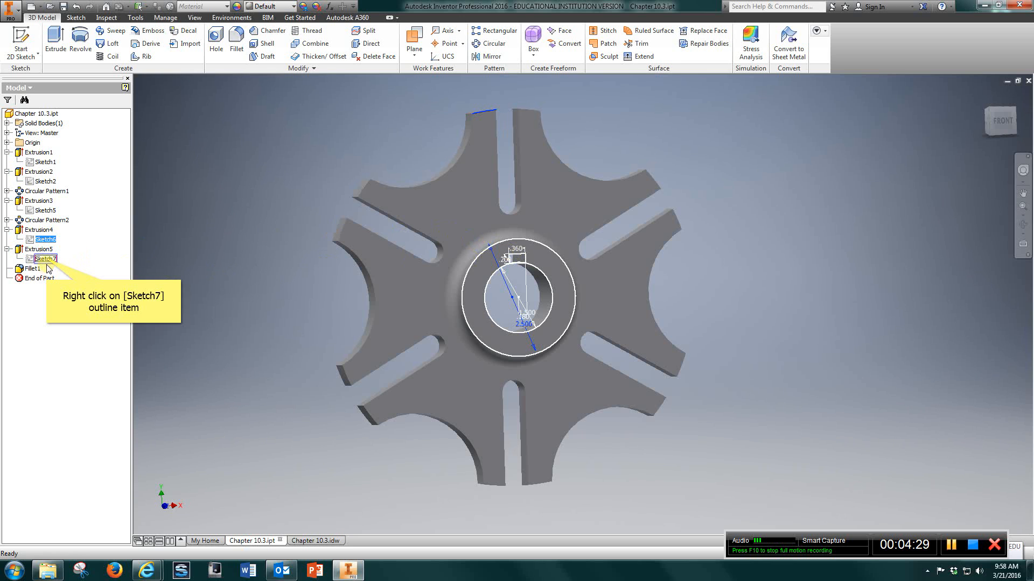
right_click(43, 259)
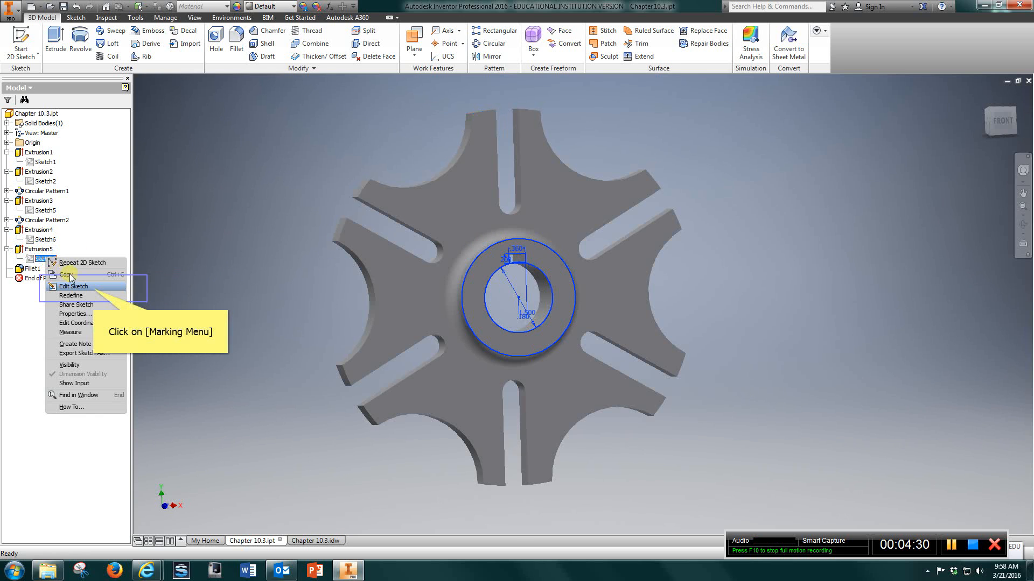
left_click(73, 286)
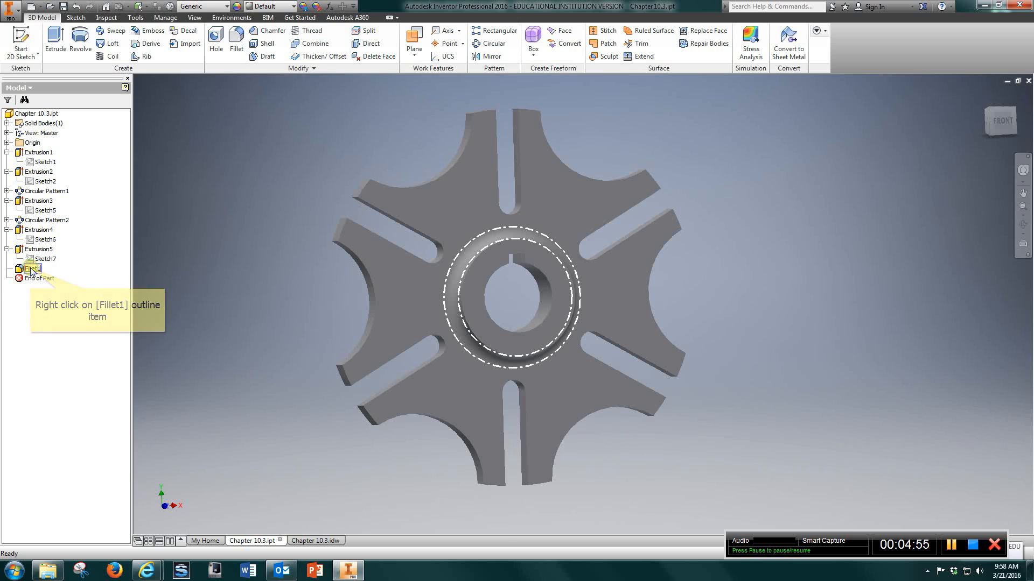
Edit Fillet1 and accept its 0.25 in hub edge radius unchanged.
right_click(33, 269)
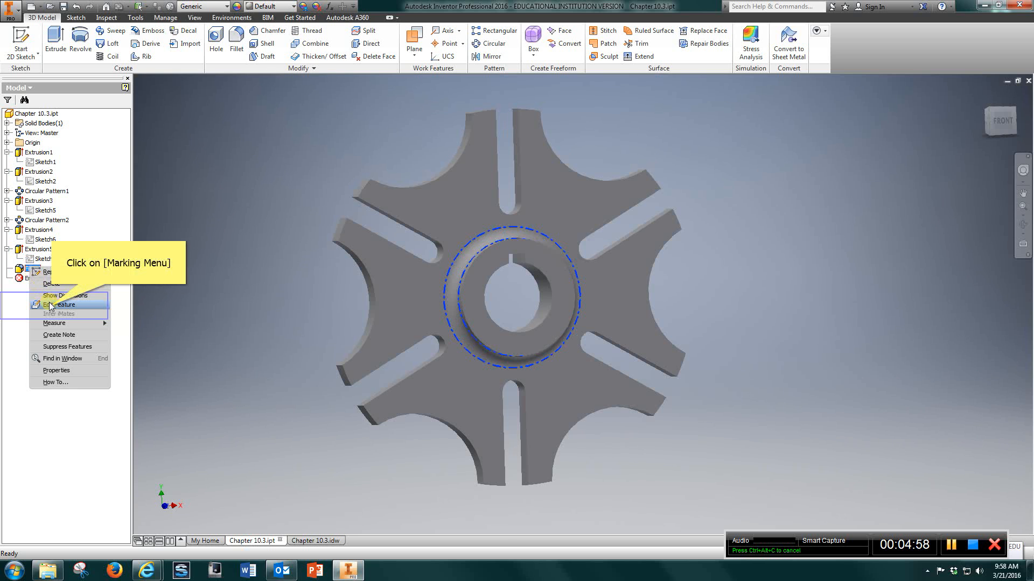
left_click(63, 304)
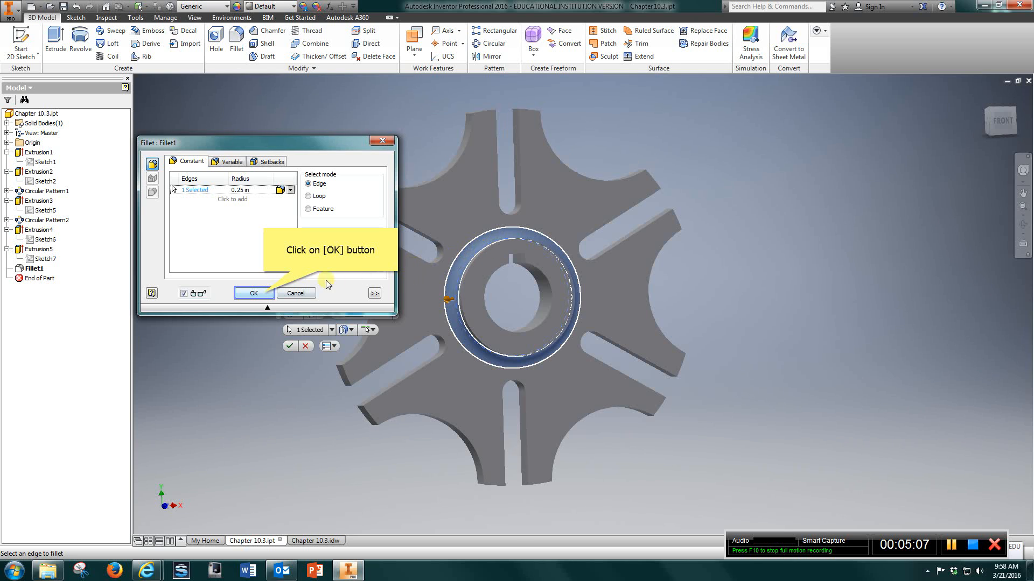
left_click(254, 293)
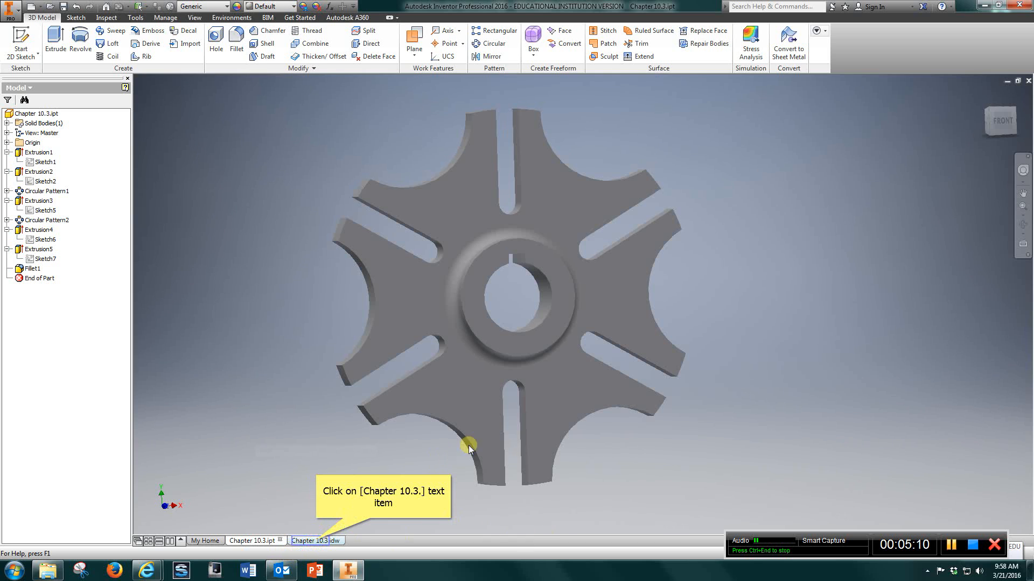
Switch to the Chapter 10.3.idw drawing and bring up options on the old outer center pattern.
left_click(309, 540)
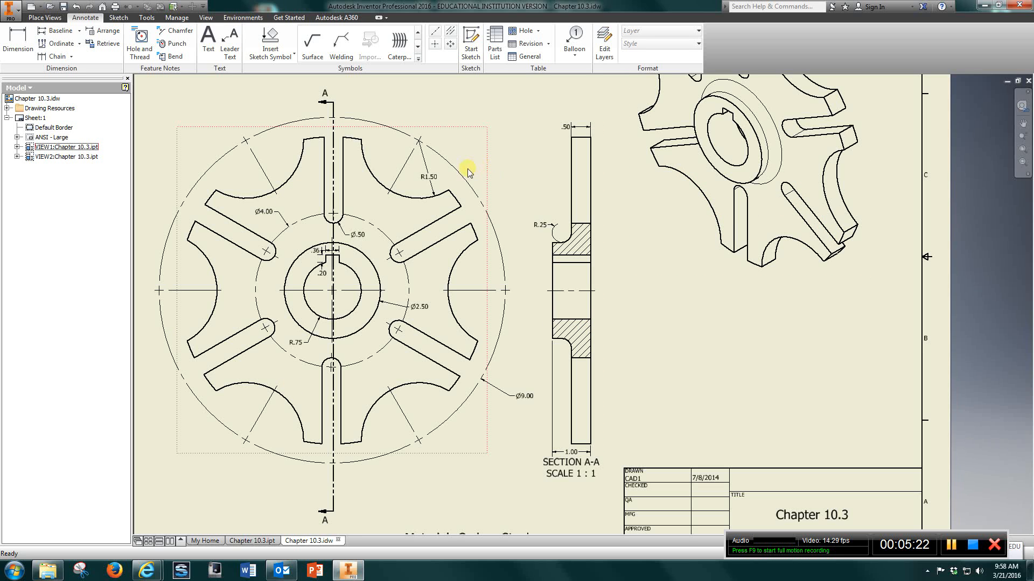
right_click(462, 178)
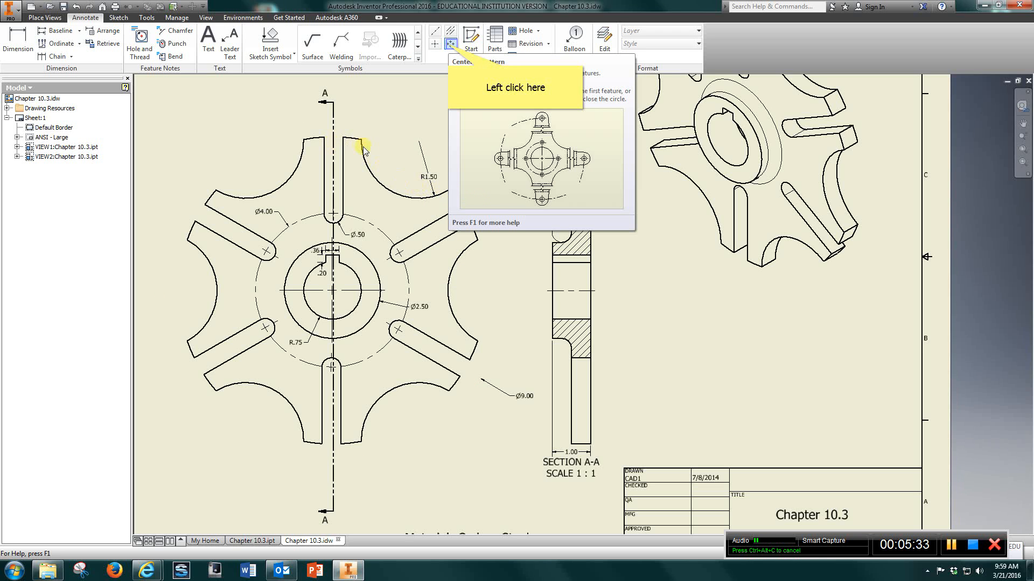
mouse_move(389, 166)
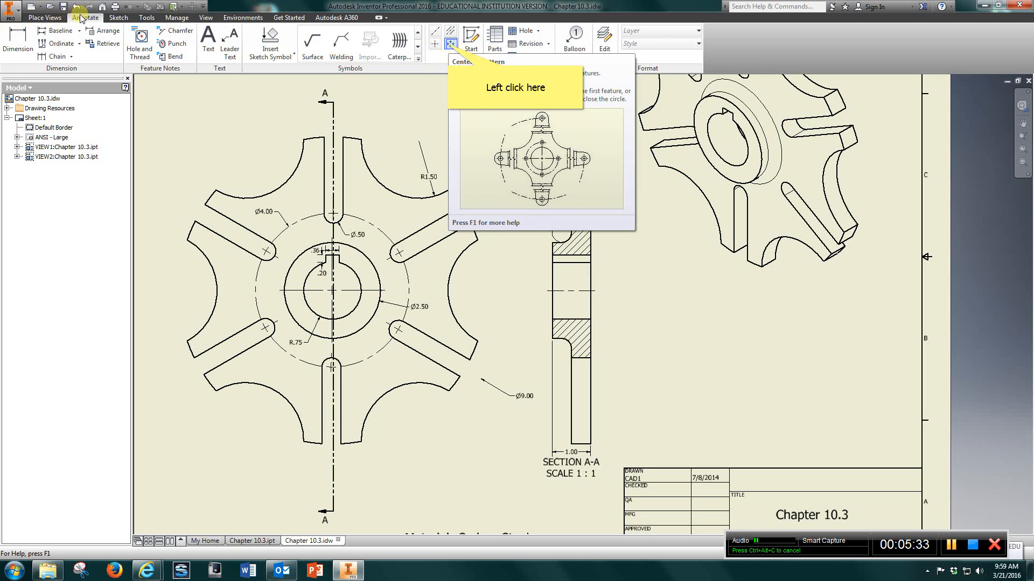
mouse_move(435, 43)
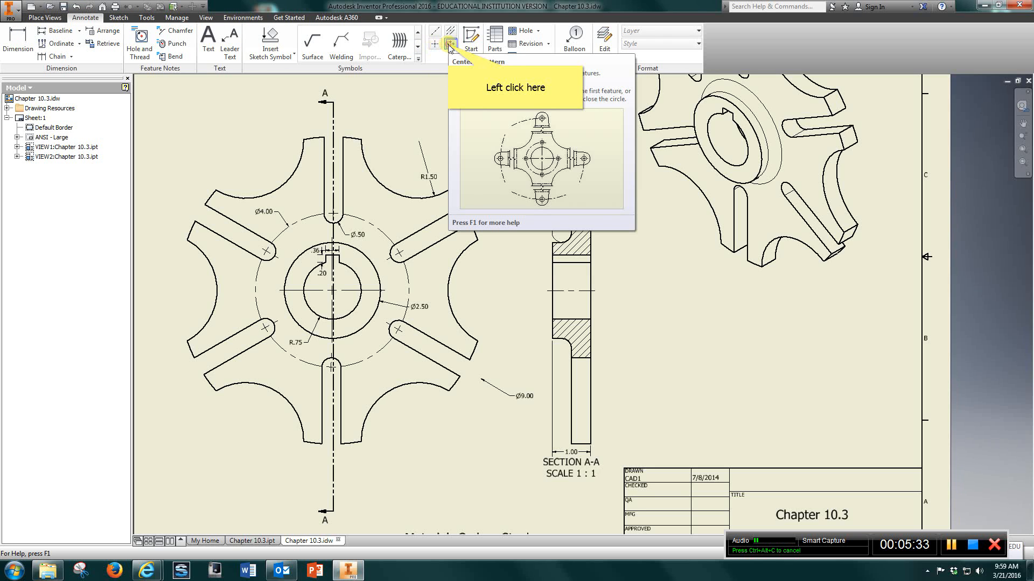
Create a center pattern centred on the hub circle through the six outer arcs.
left_click(450, 44)
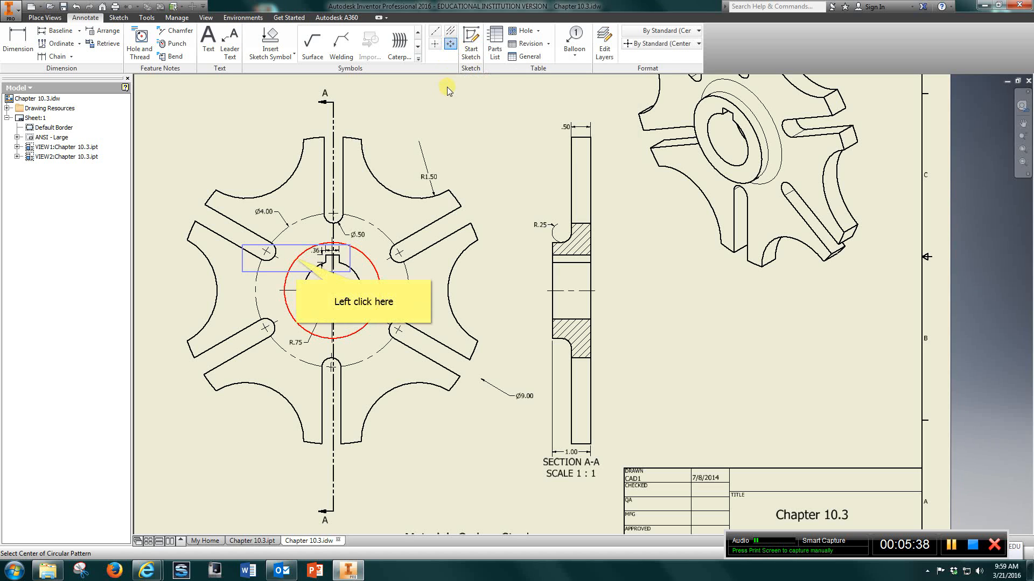
mouse_move(293, 269)
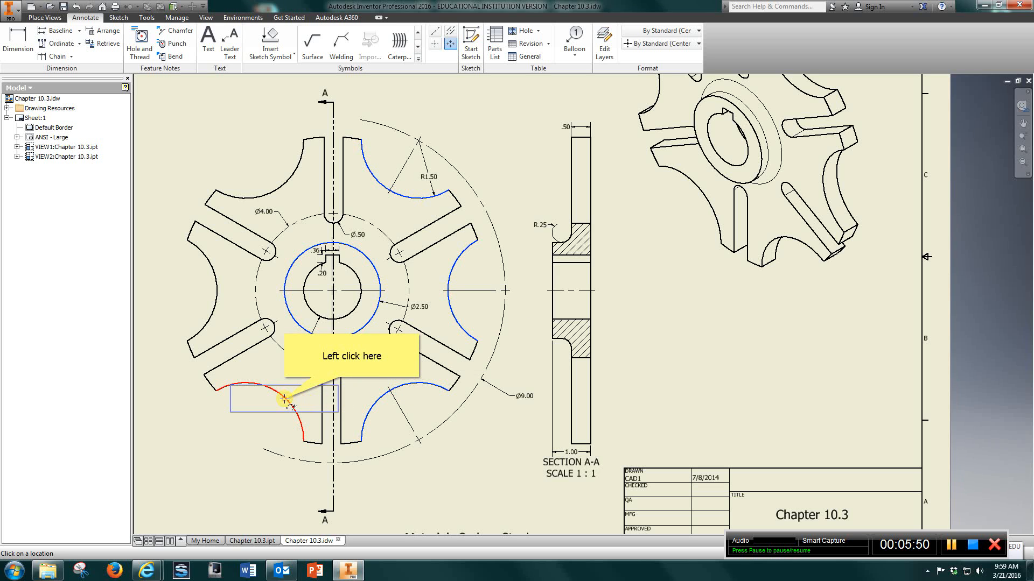
left_click(289, 404)
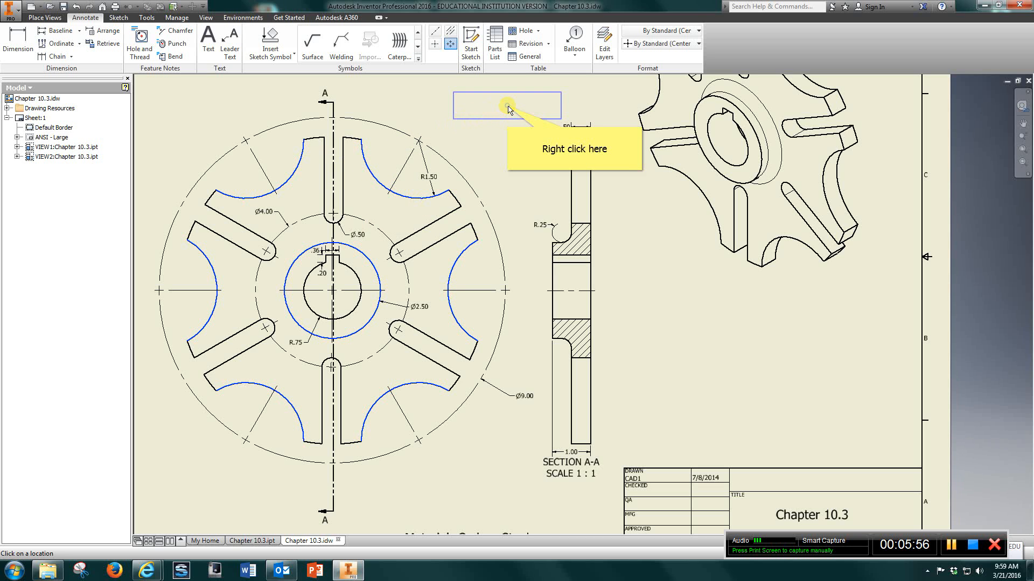
right_click(507, 106)
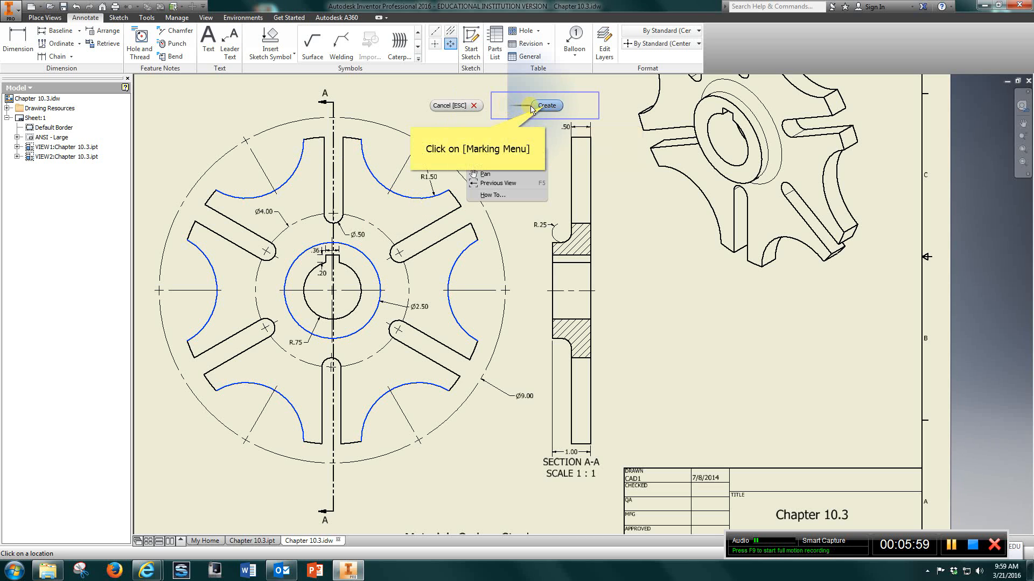
left_click(546, 105)
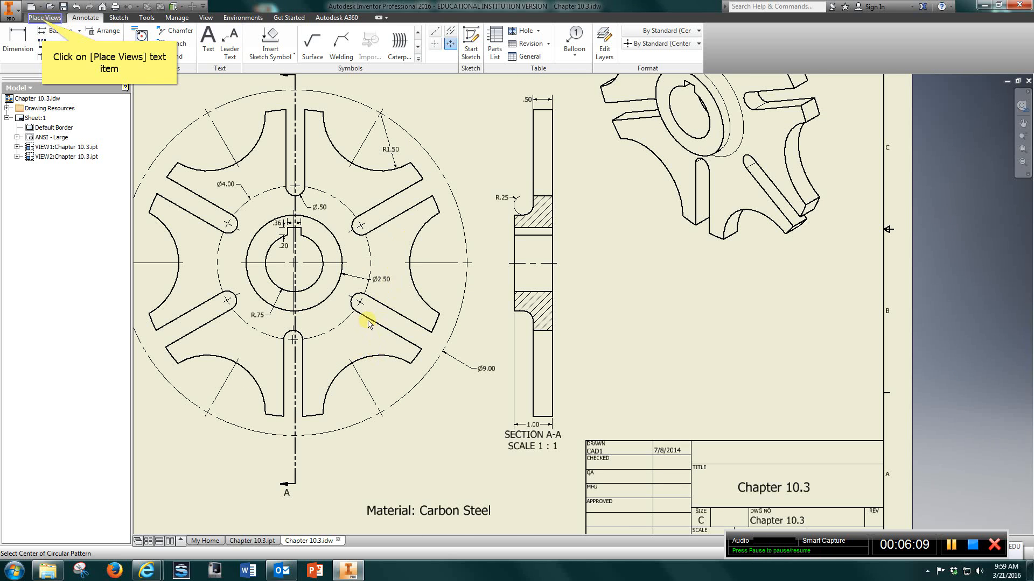
mouse_move(396, 337)
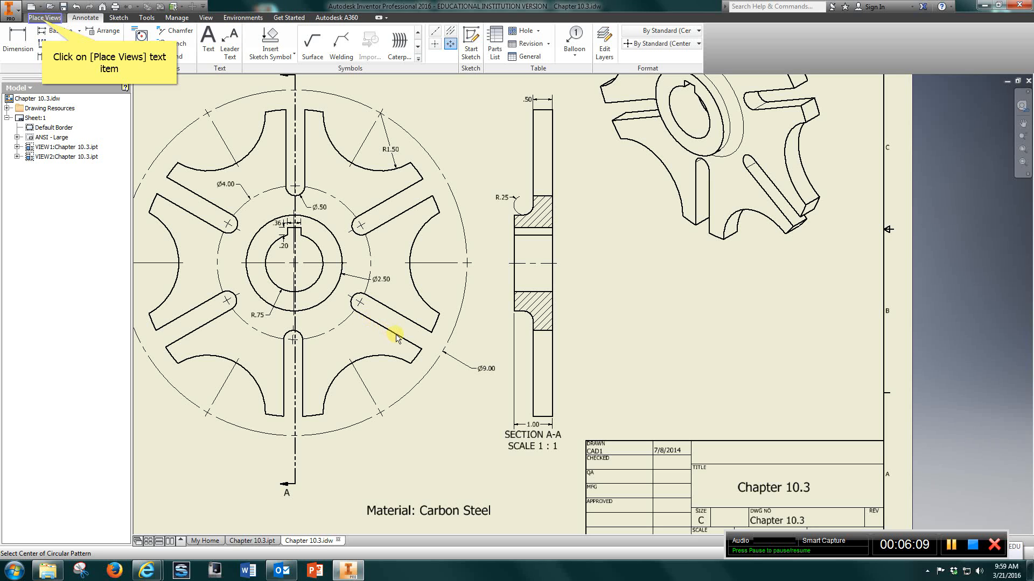
mouse_move(448, 354)
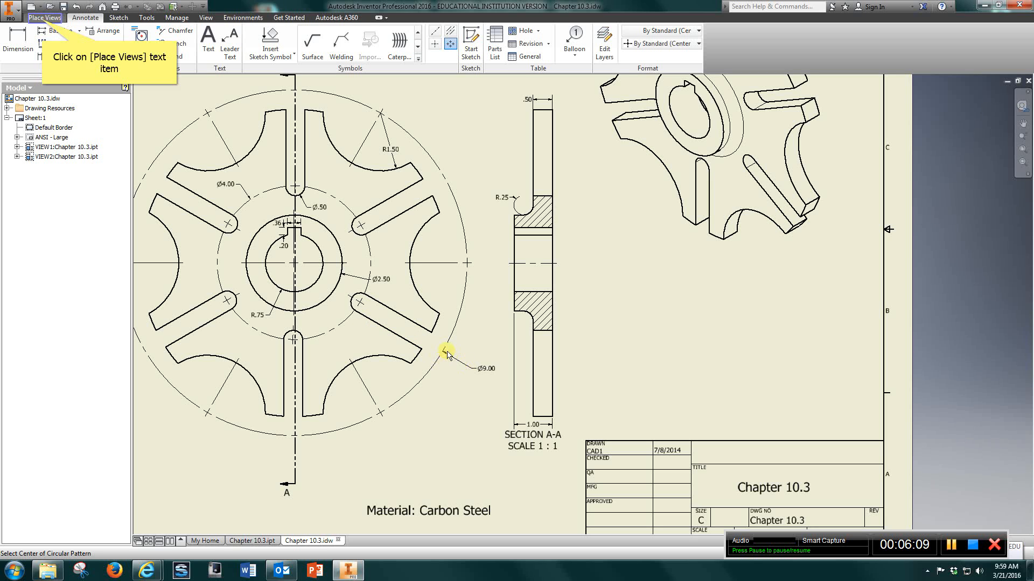
mouse_move(47, 30)
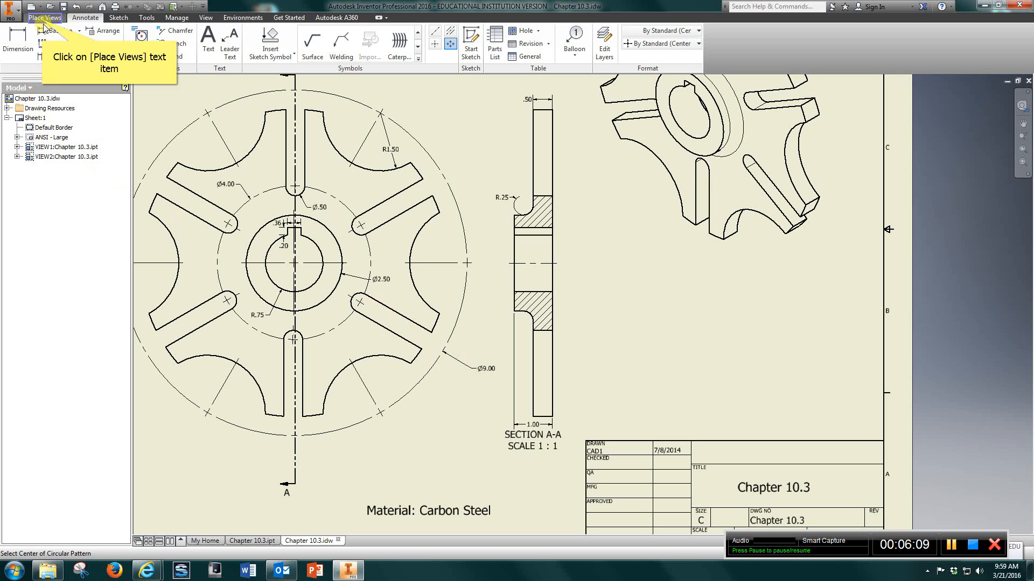
left_click(44, 18)
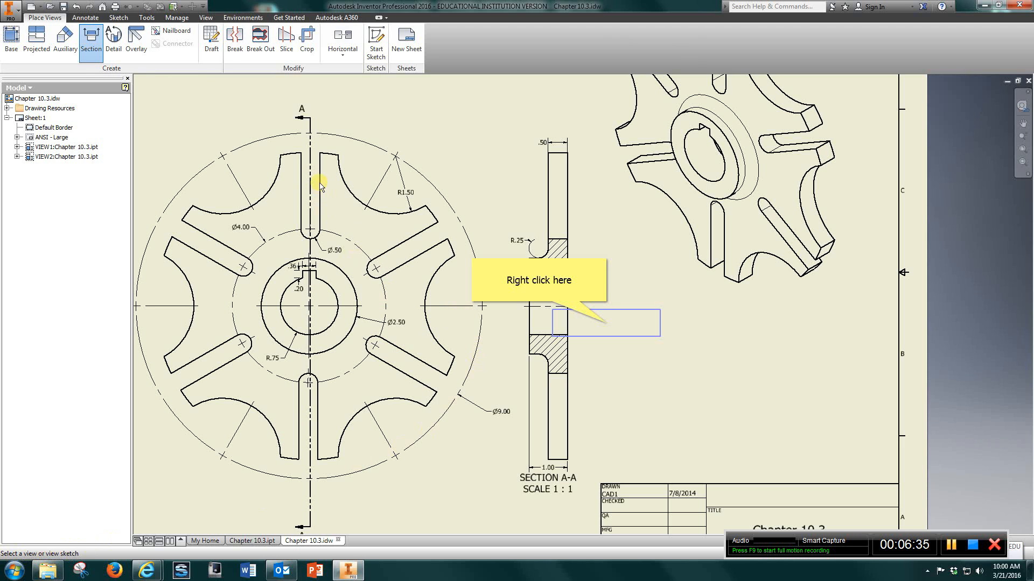
mouse_move(365, 382)
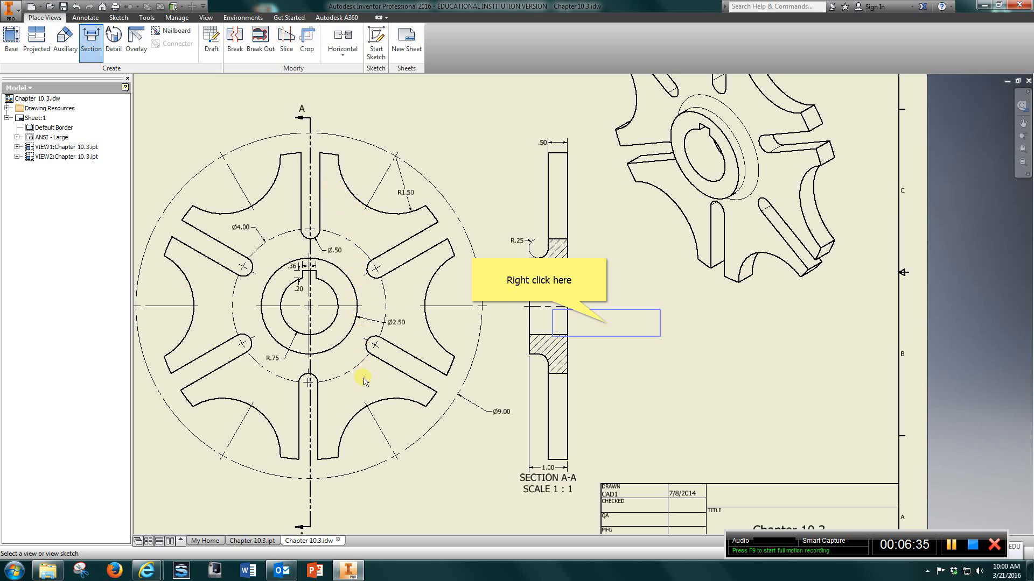
mouse_move(359, 428)
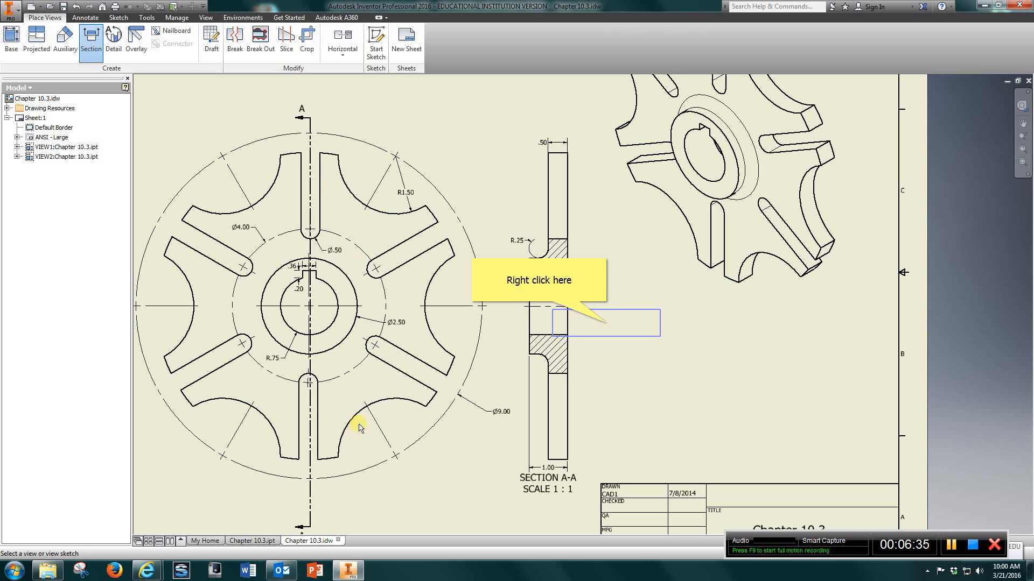
mouse_move(346, 236)
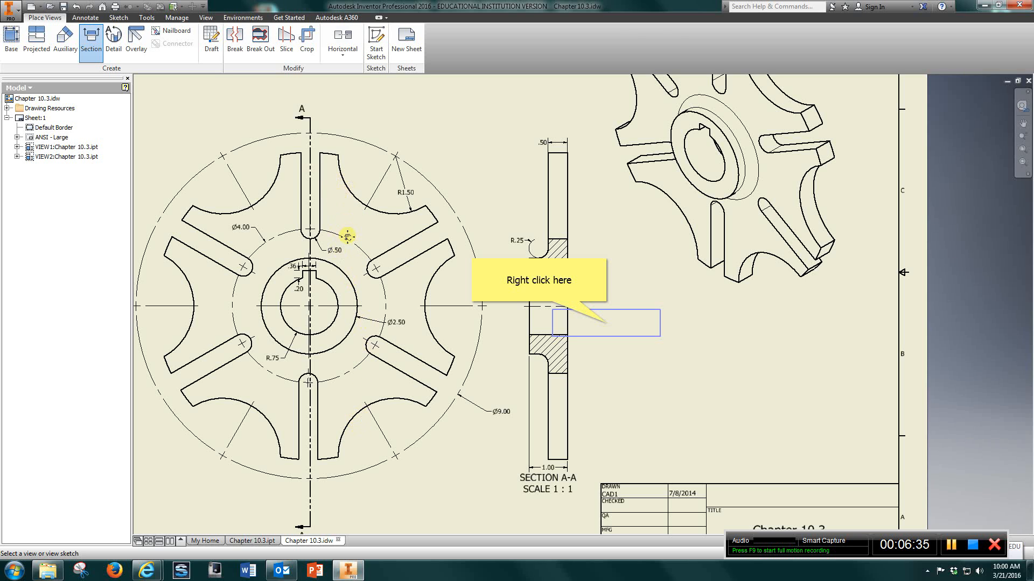
mouse_move(379, 181)
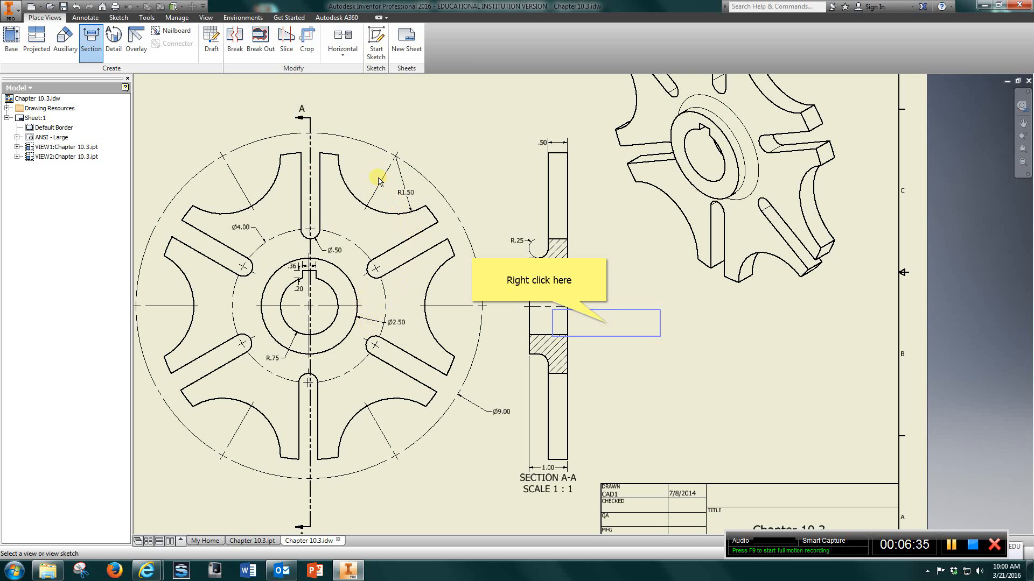
mouse_move(368, 179)
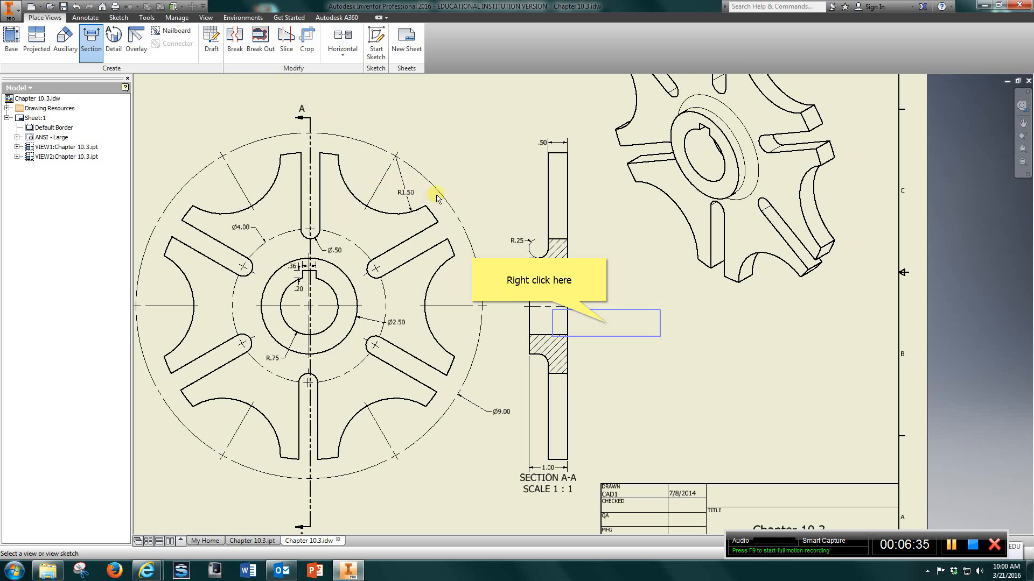
mouse_move(660, 234)
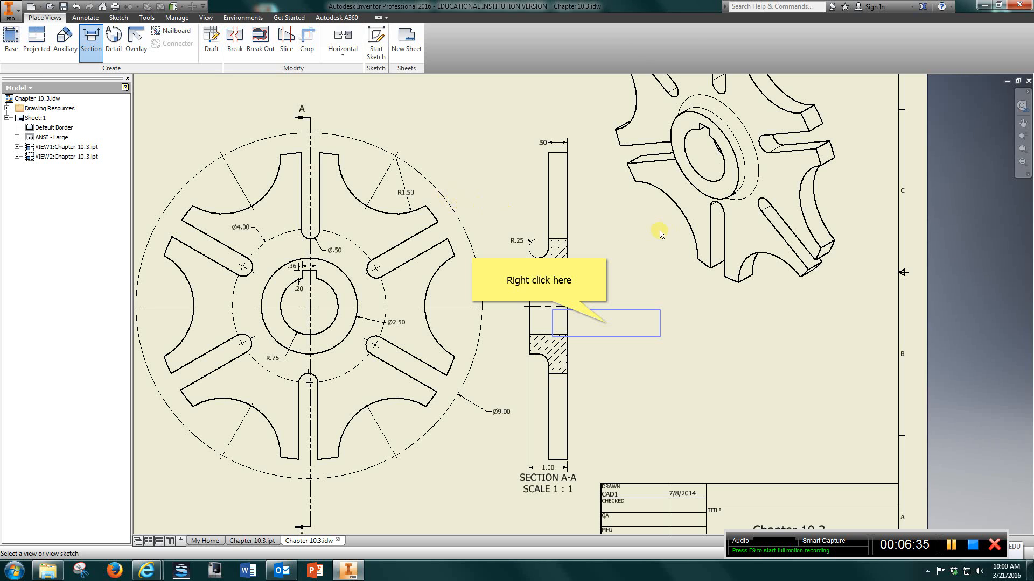
mouse_move(569, 392)
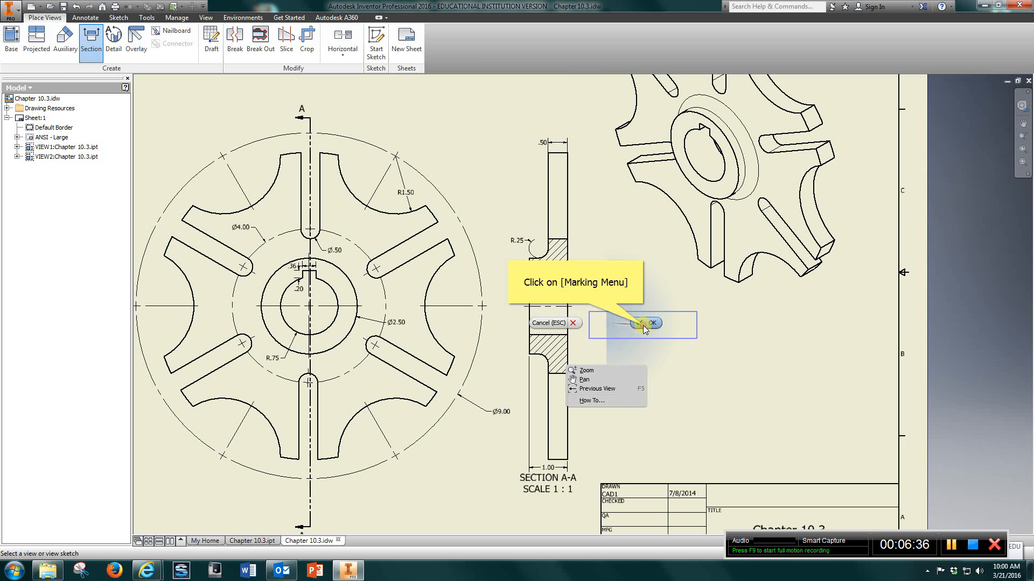
Delete the SECTION A-A view and confirm its removal.
left_click(650, 323)
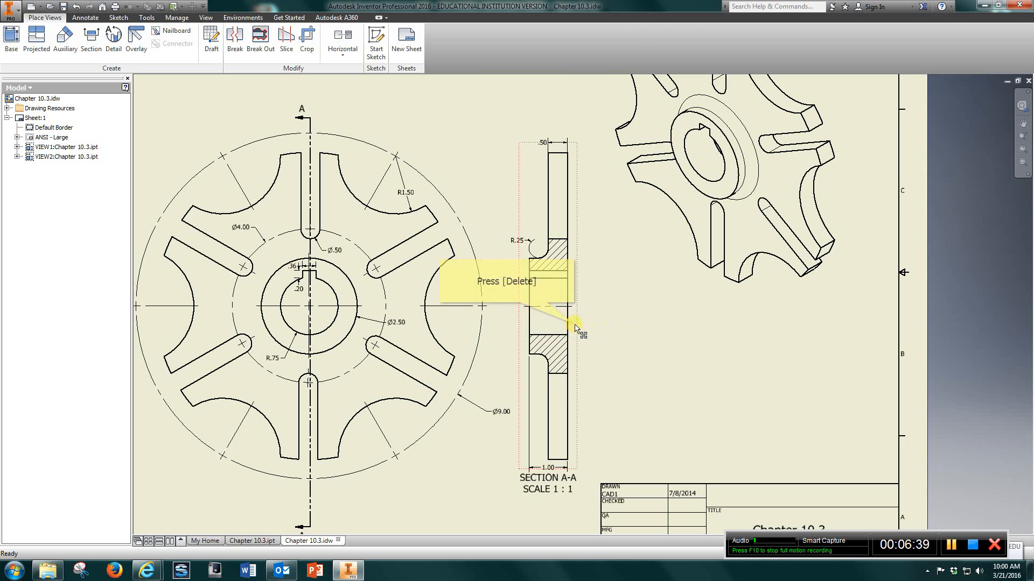
key("Delete")
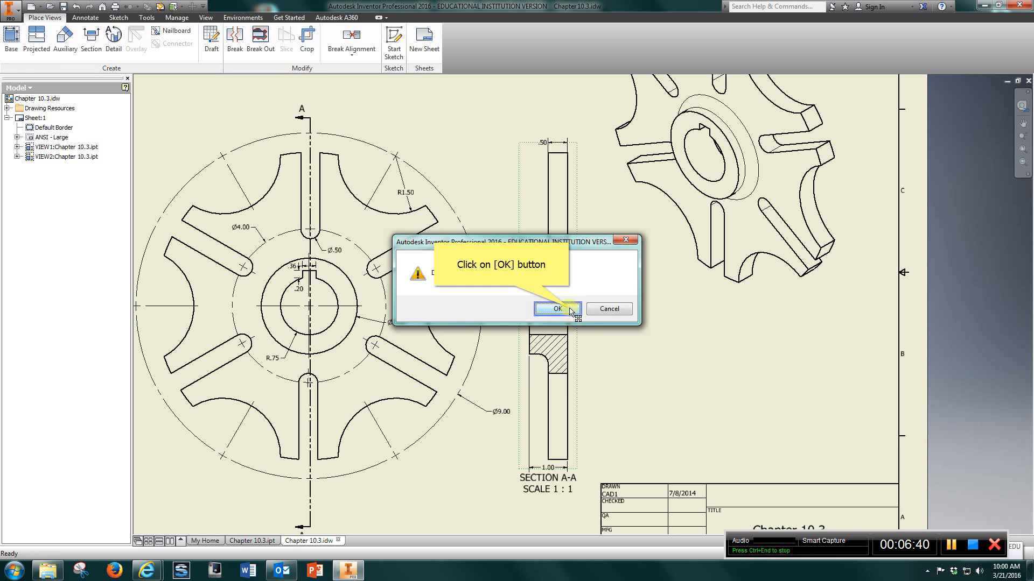
left_click(555, 309)
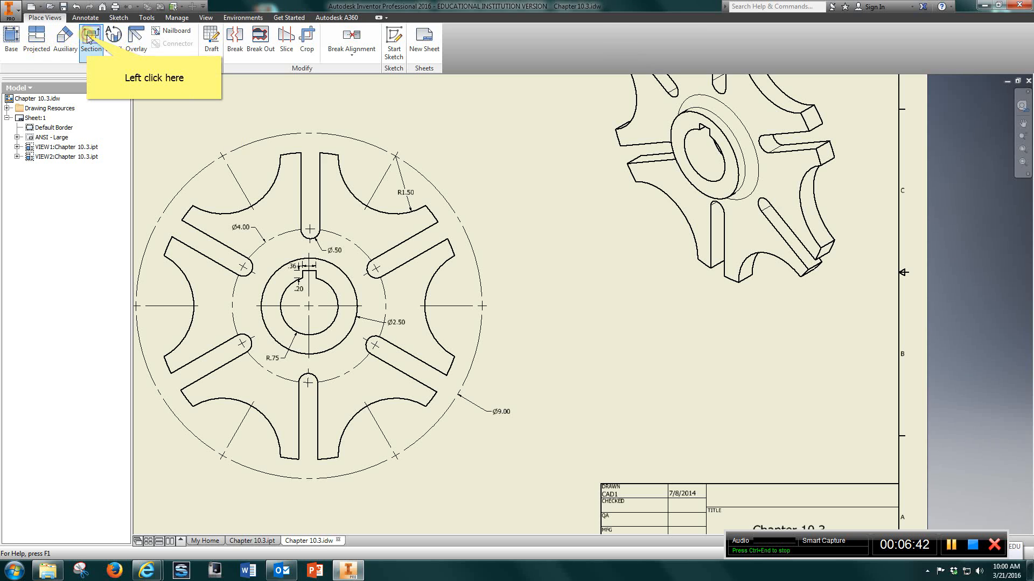
Define a vertical section line through the front view's centre and continue to place Section B-B.
left_click(91, 40)
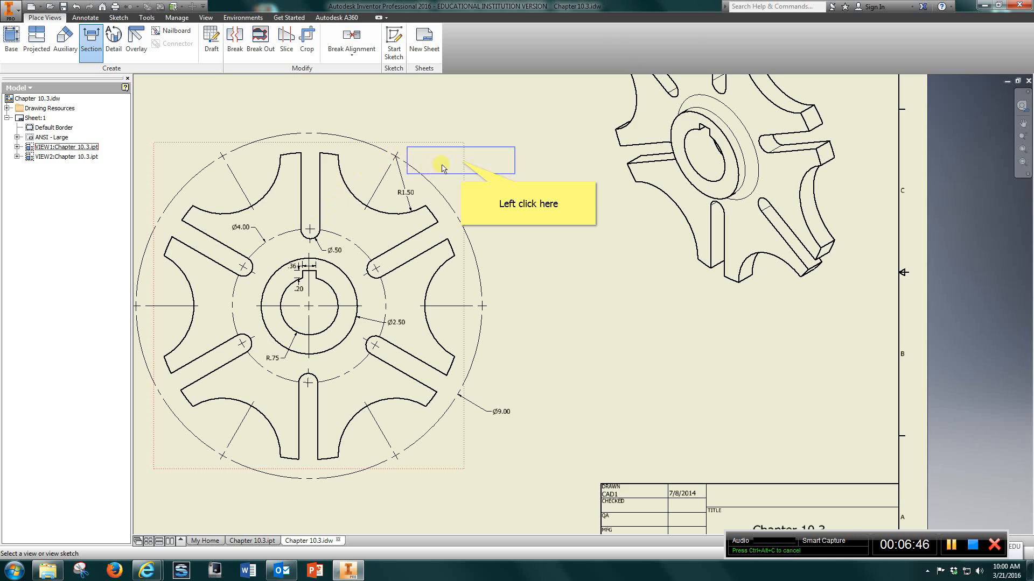
mouse_move(466, 164)
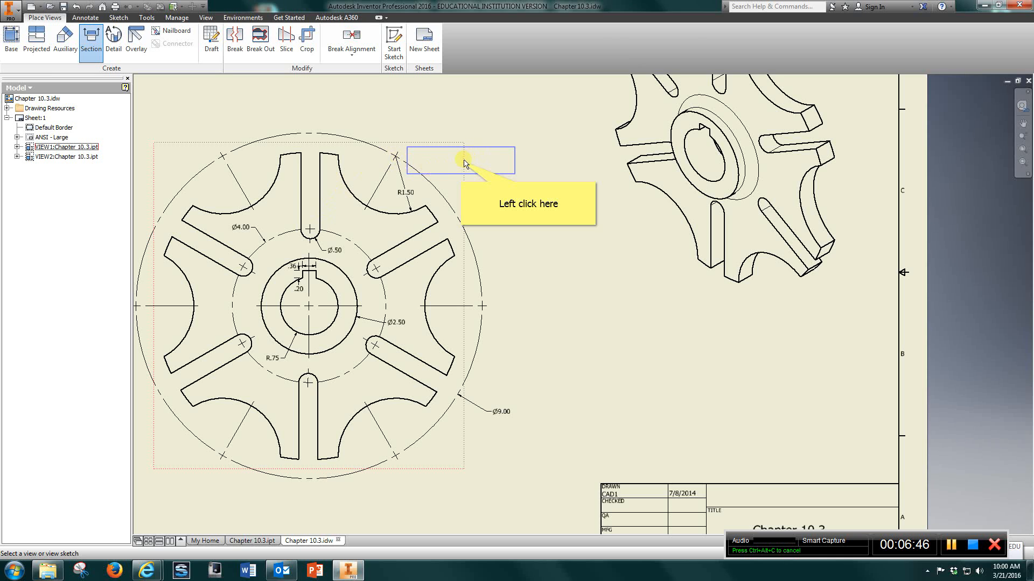
left_click(462, 163)
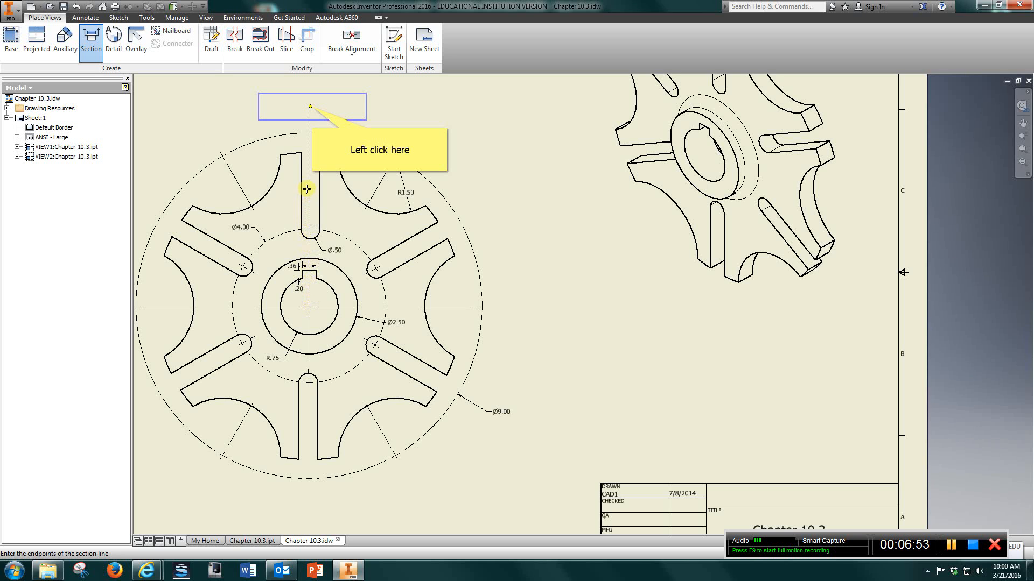
mouse_move(312, 108)
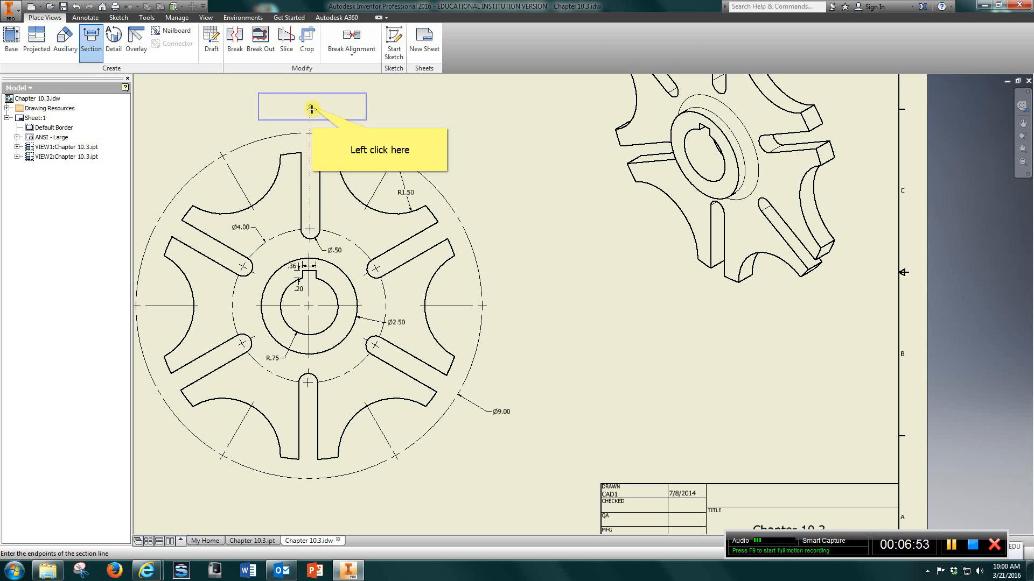
left_click(311, 108)
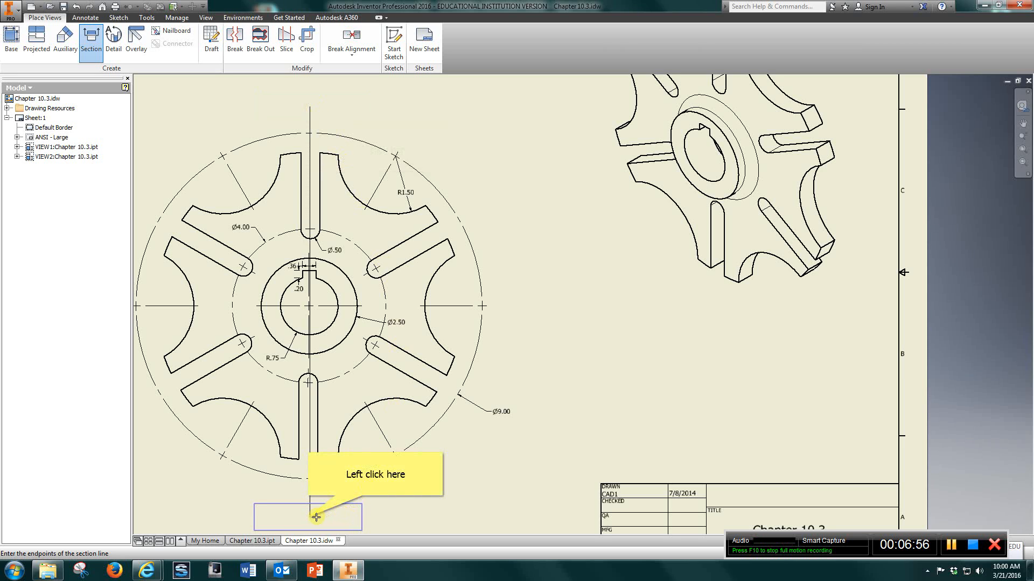
left_click(315, 518)
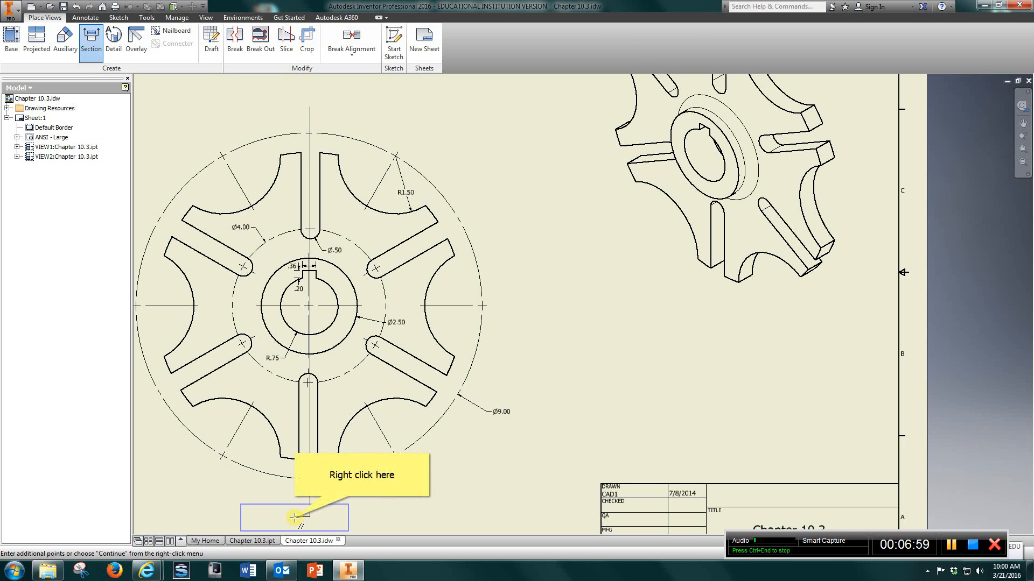
right_click(295, 517)
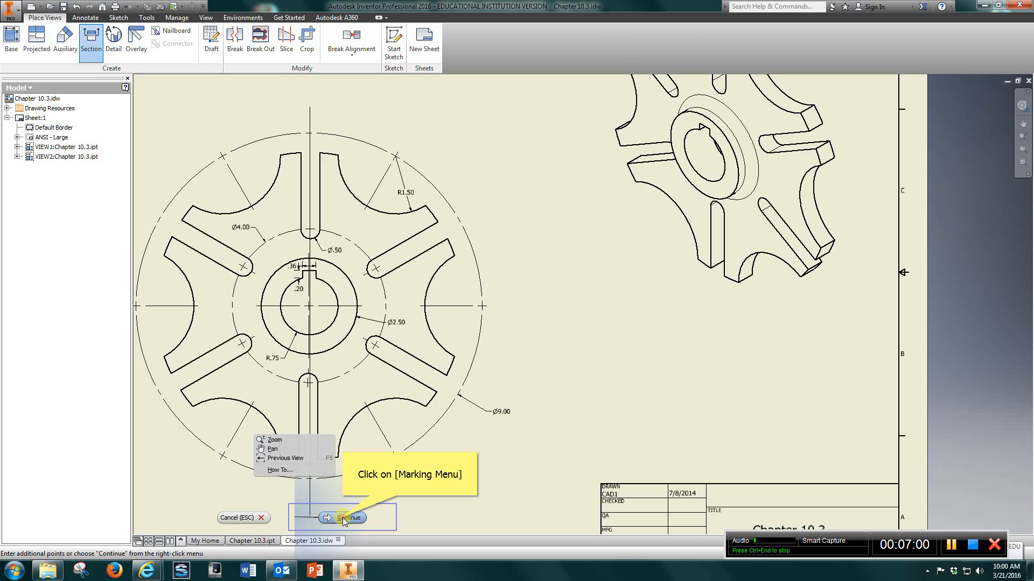
left_click(349, 518)
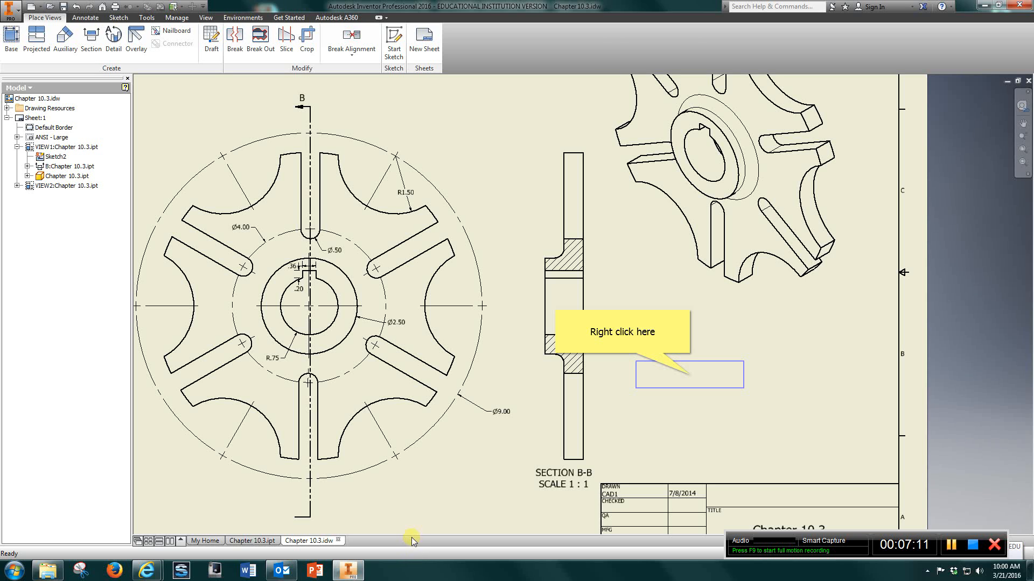
mouse_move(410, 465)
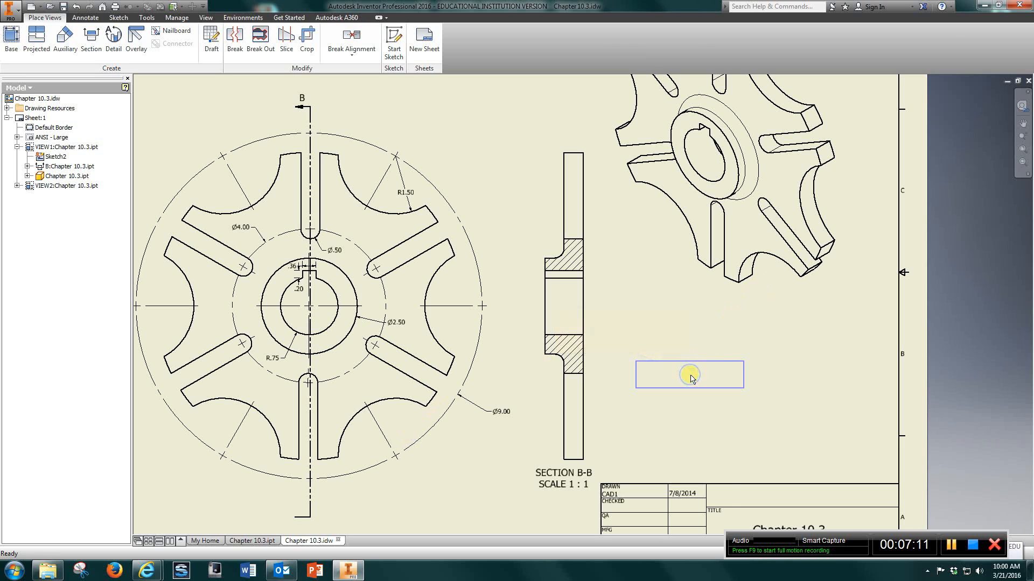
Edit Section B-B's view and set its display style to Hidden Line.
right_click(689, 375)
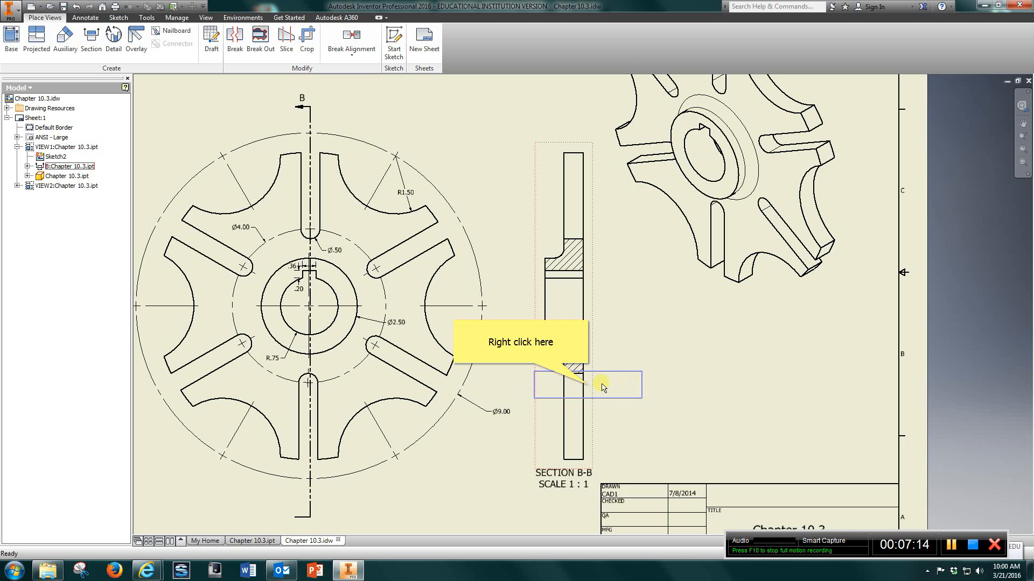
right_click(600, 388)
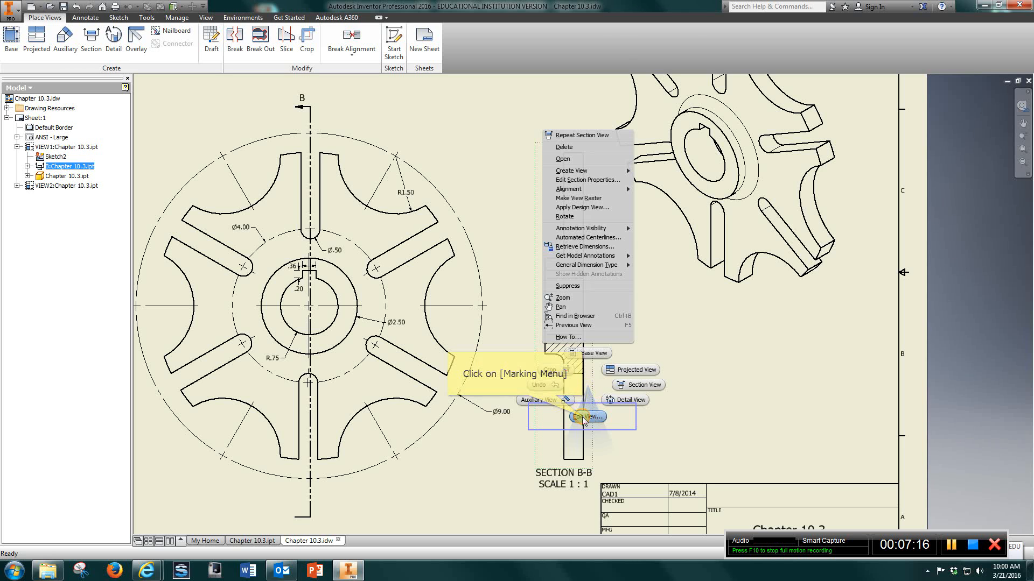
left_click(586, 417)
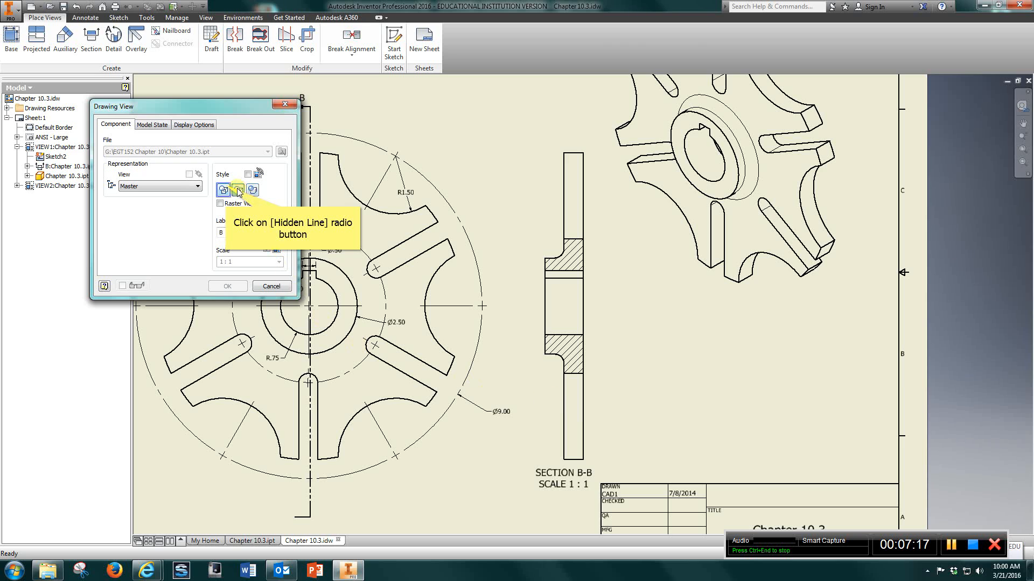
left_click(238, 190)
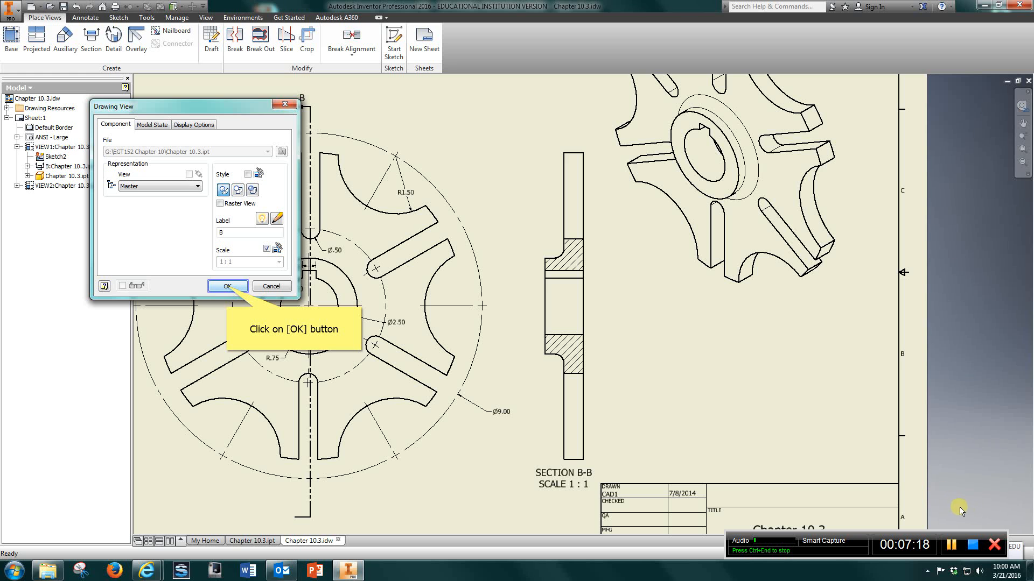
left_click(227, 285)
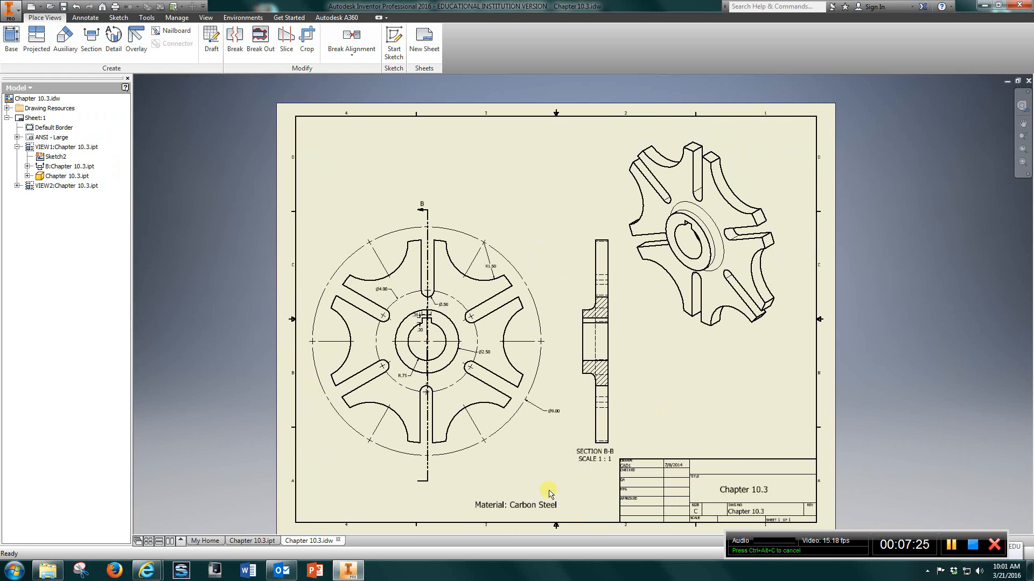
mouse_move(730, 499)
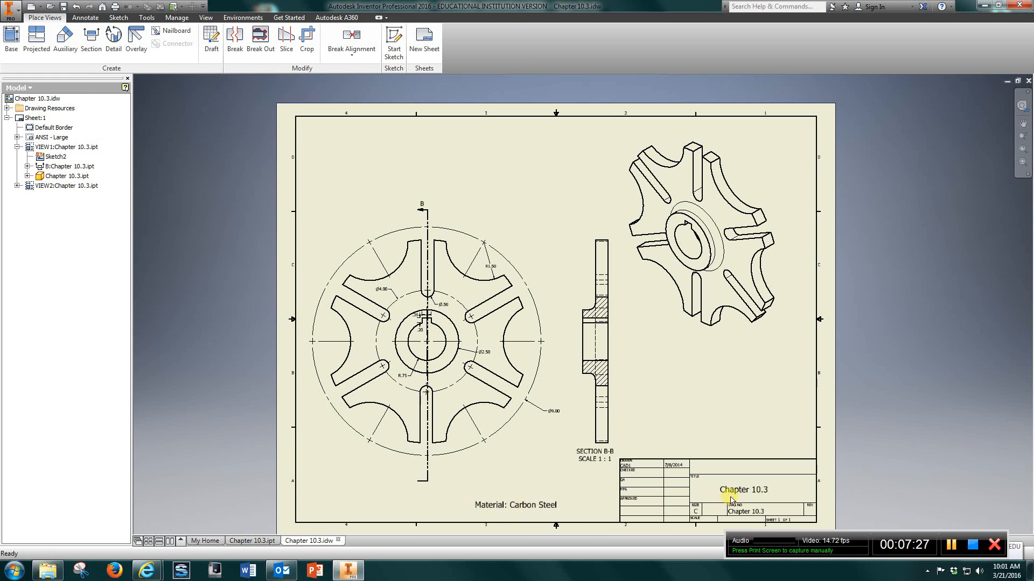